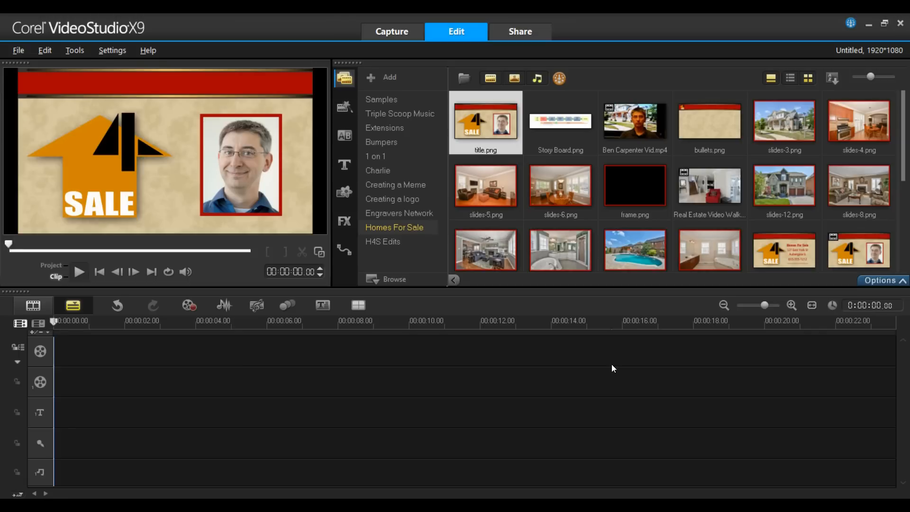
pyautogui.moveTo(624, 331)
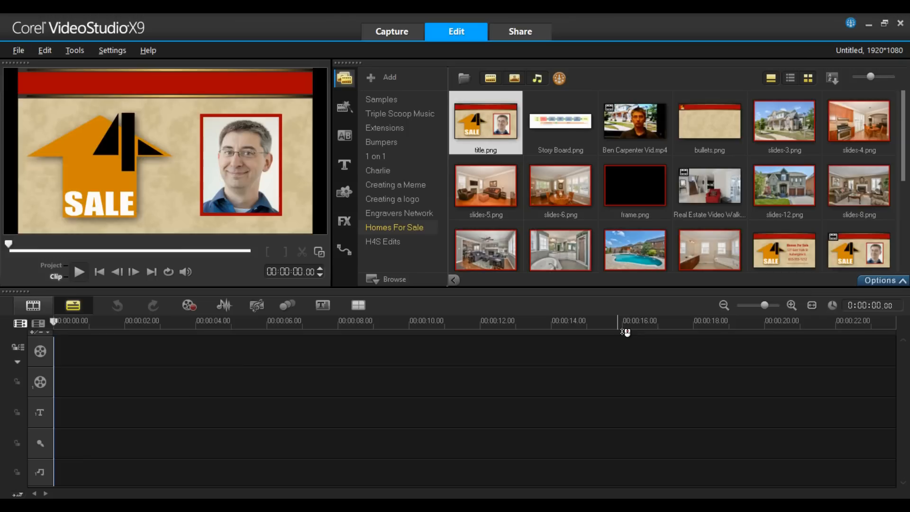
pyautogui.moveTo(560, 122)
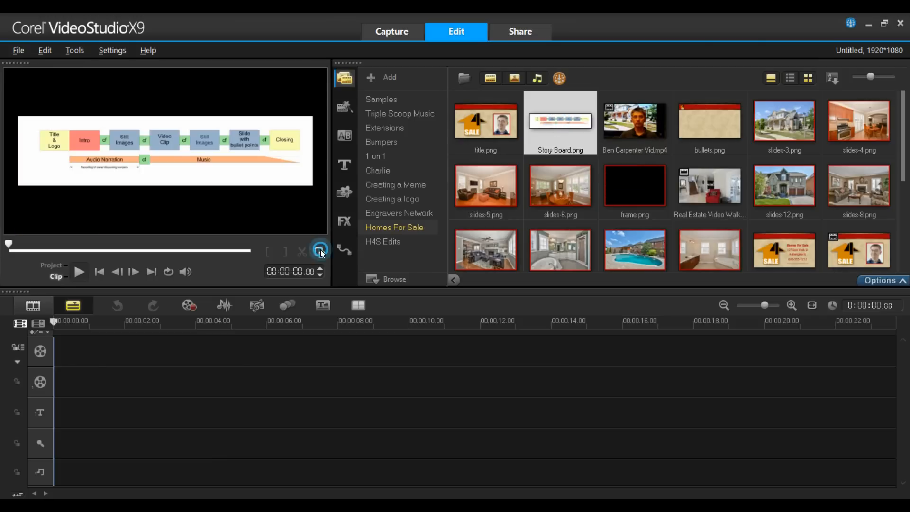
# Enlarge the storyboard preview so the plan of slides, video, narration and music fills the window
pyautogui.click(320, 251)
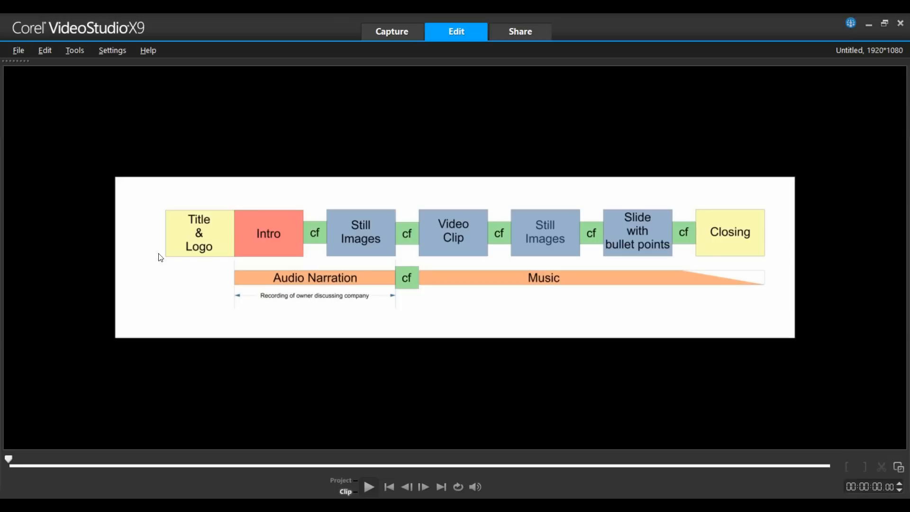
pyautogui.moveTo(239, 240)
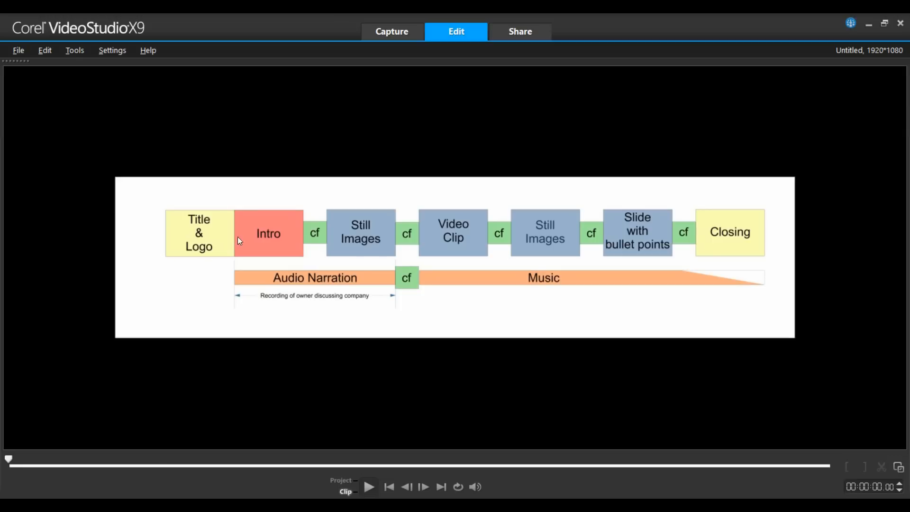
pyautogui.moveTo(282, 240)
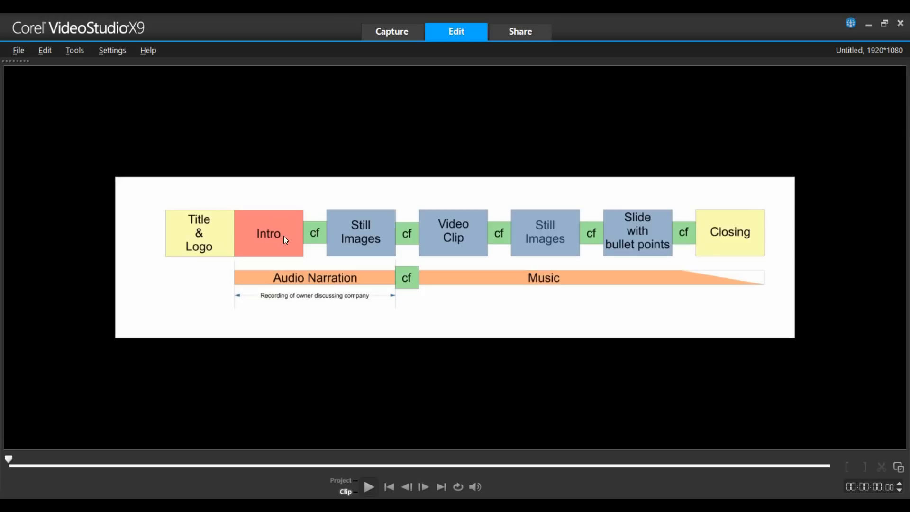
pyautogui.moveTo(446, 243)
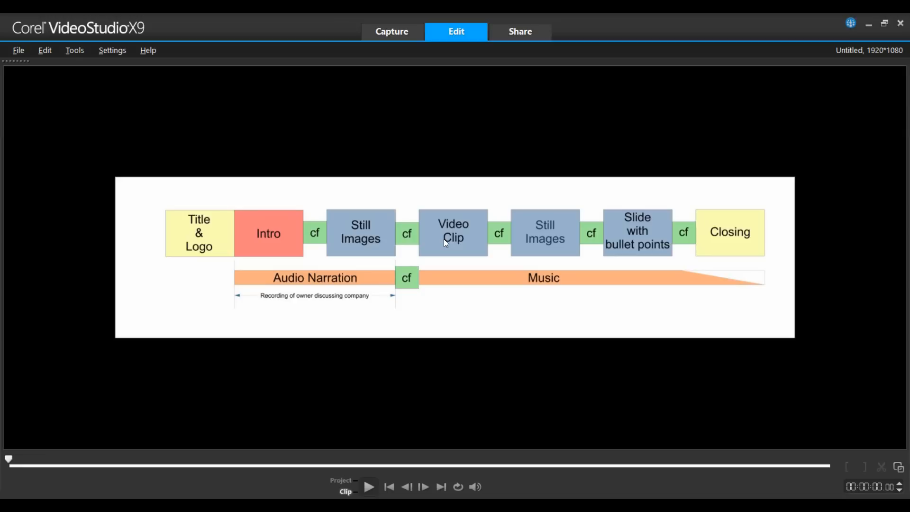
pyautogui.moveTo(780, 249)
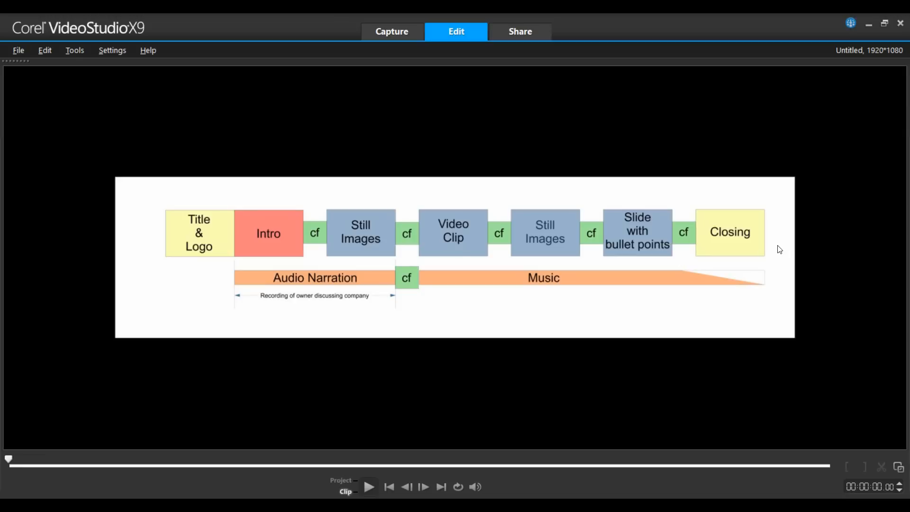
pyautogui.moveTo(301, 307)
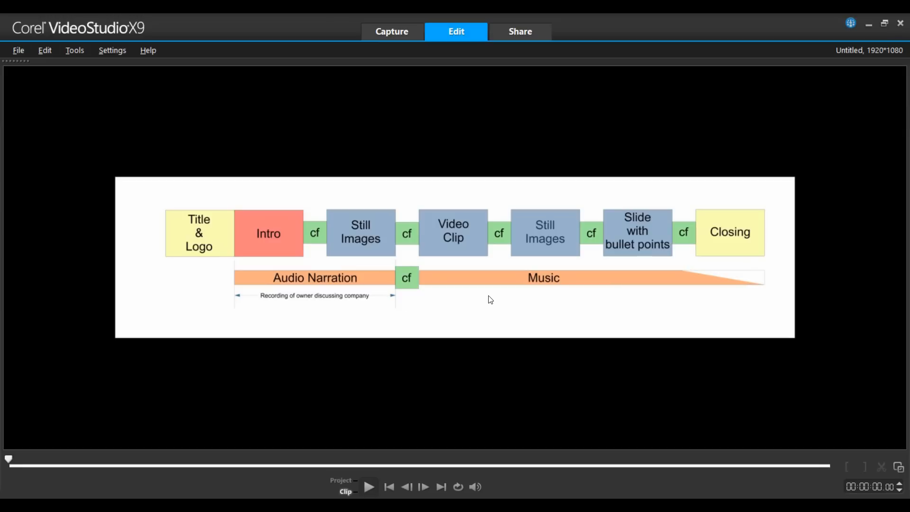
pyautogui.moveTo(733, 306)
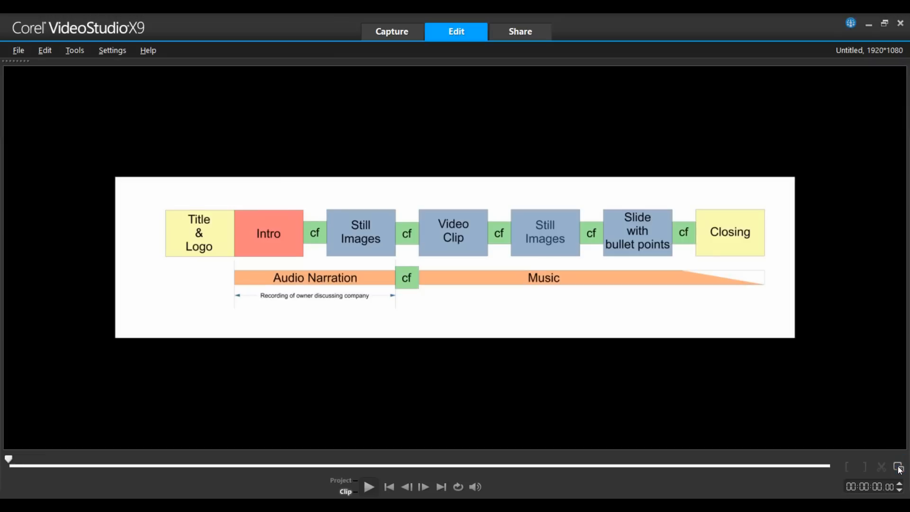
# Return to the normal layout and check the Edit preferences' automatic 1-second crossfade transition default
pyautogui.click(899, 468)
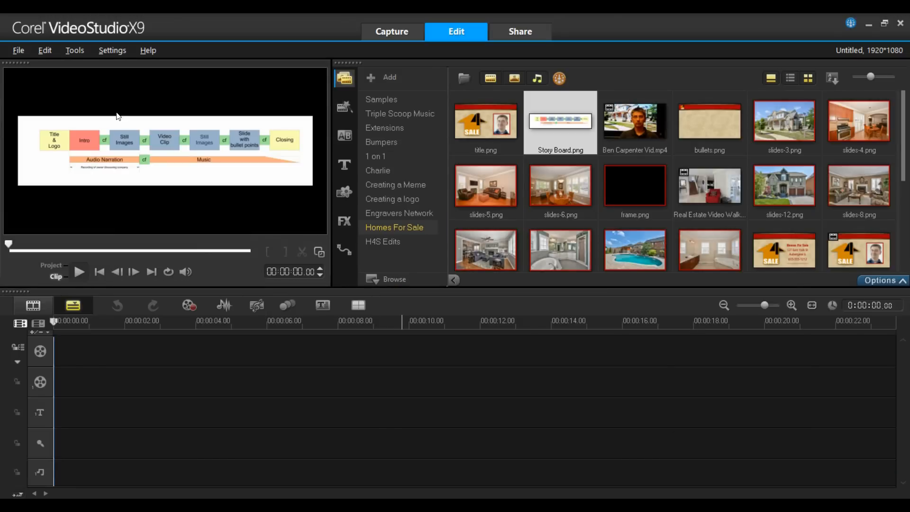
pyautogui.click(112, 51)
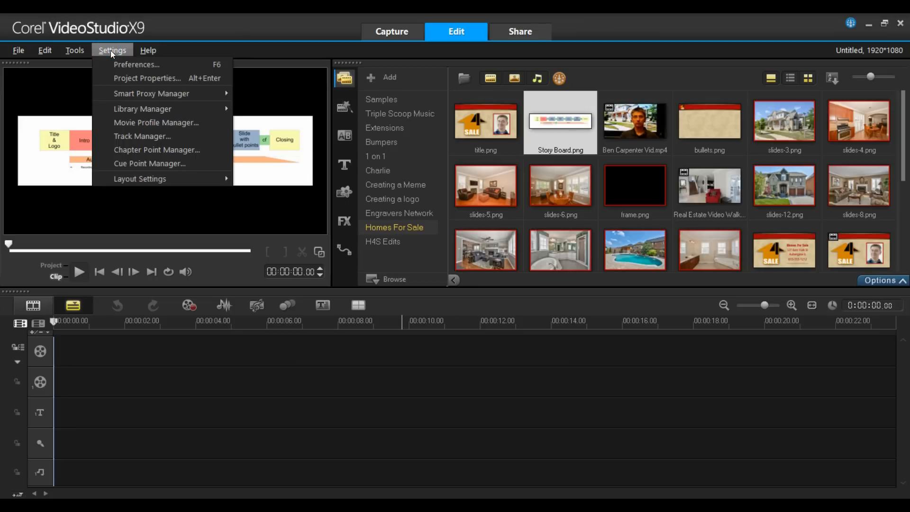
pyautogui.click(135, 64)
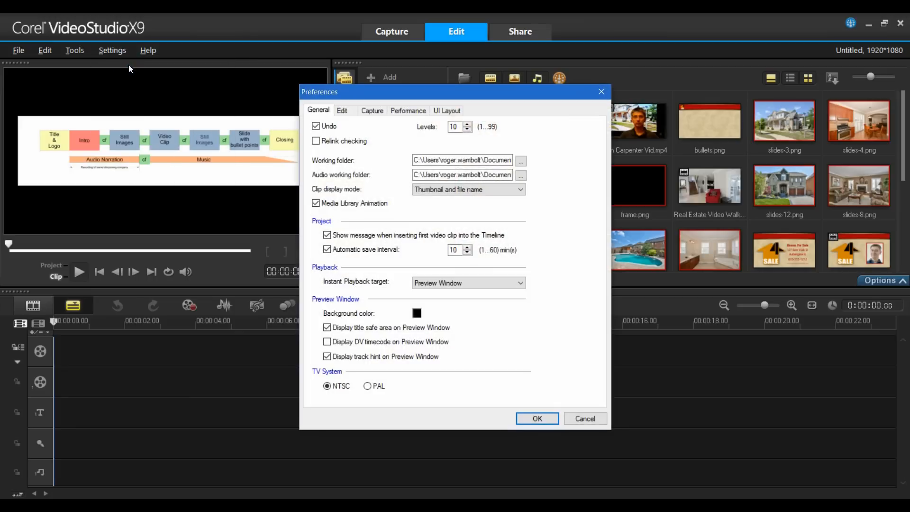
pyautogui.click(342, 110)
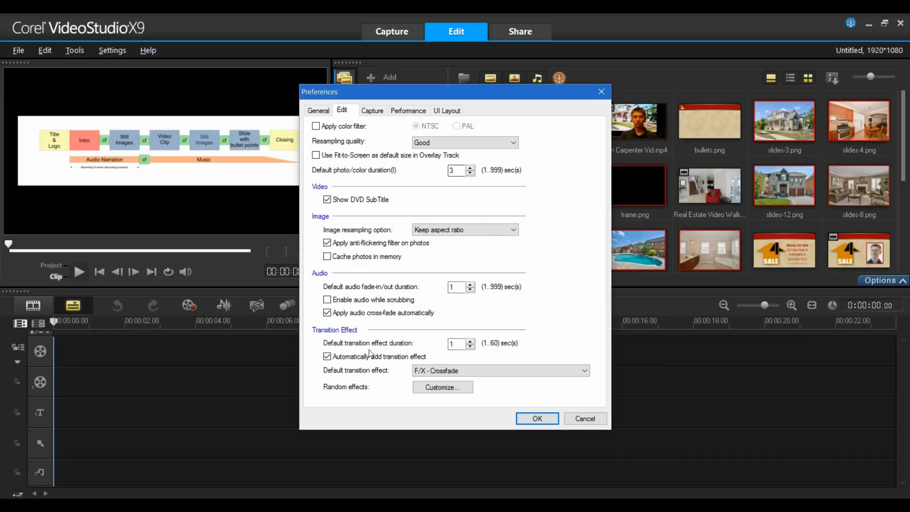
pyautogui.moveTo(456, 343)
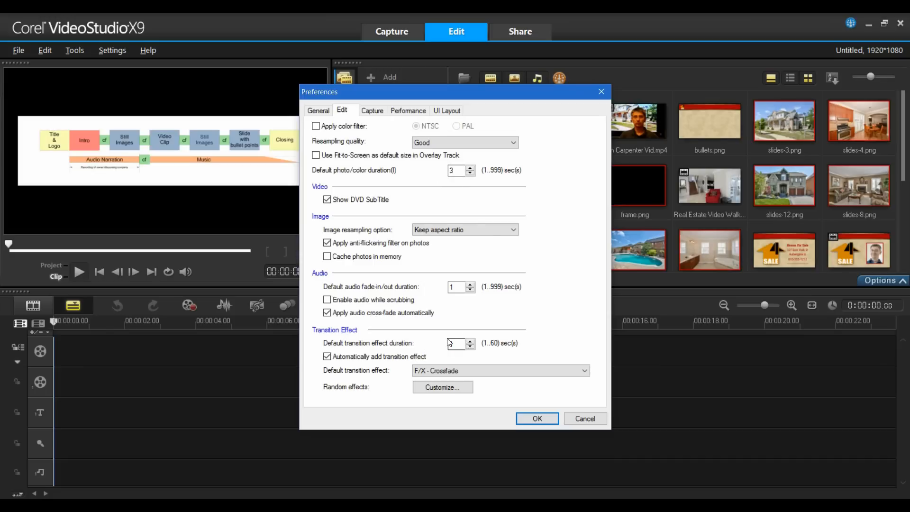
pyautogui.click(537, 418)
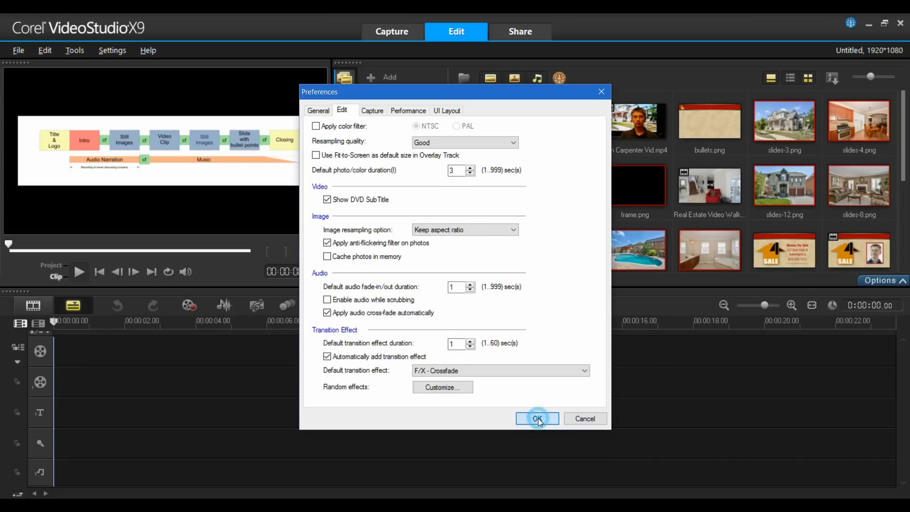
# Close Preferences and use Track Manager to give the timeline six overlay tracks
pyautogui.click(536, 419)
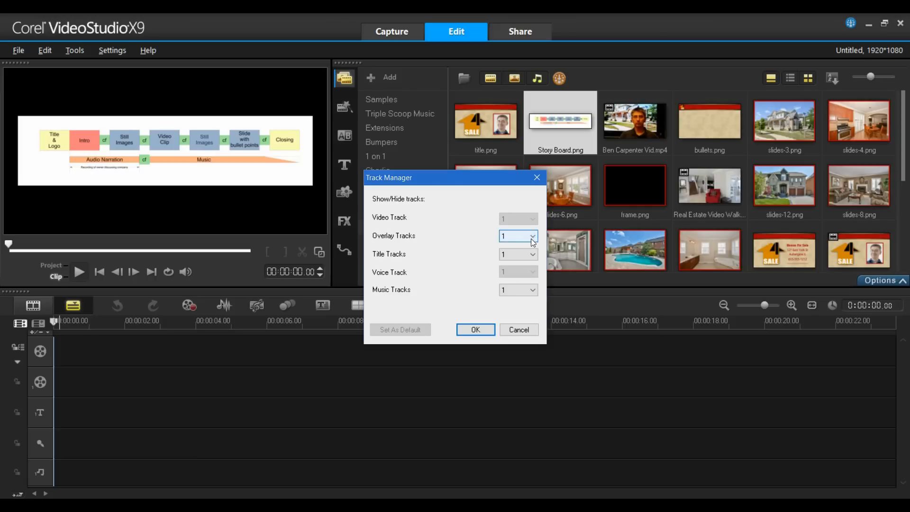
pyautogui.click(531, 236)
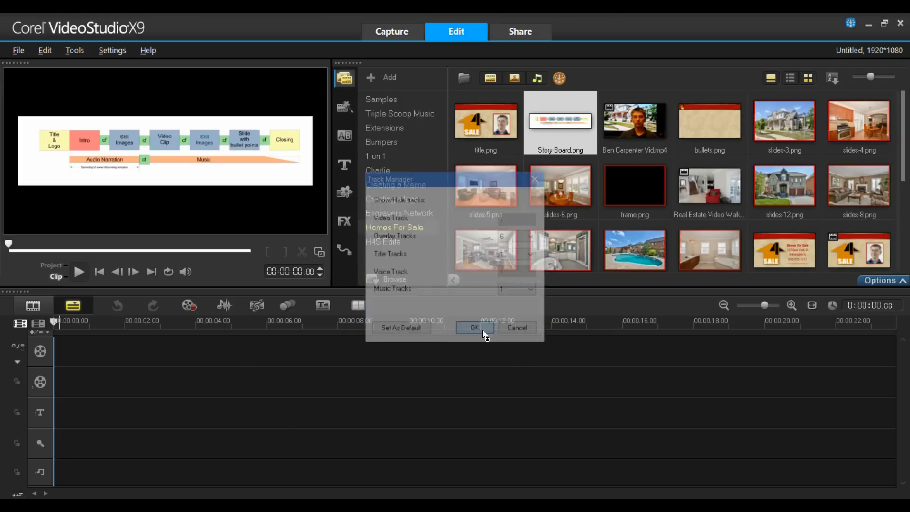
pyautogui.click(472, 327)
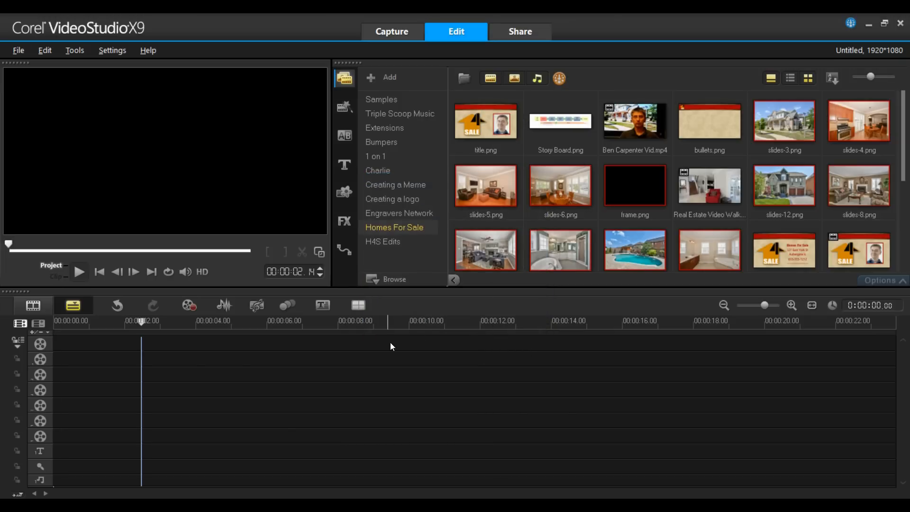
pyautogui.moveTo(486, 120)
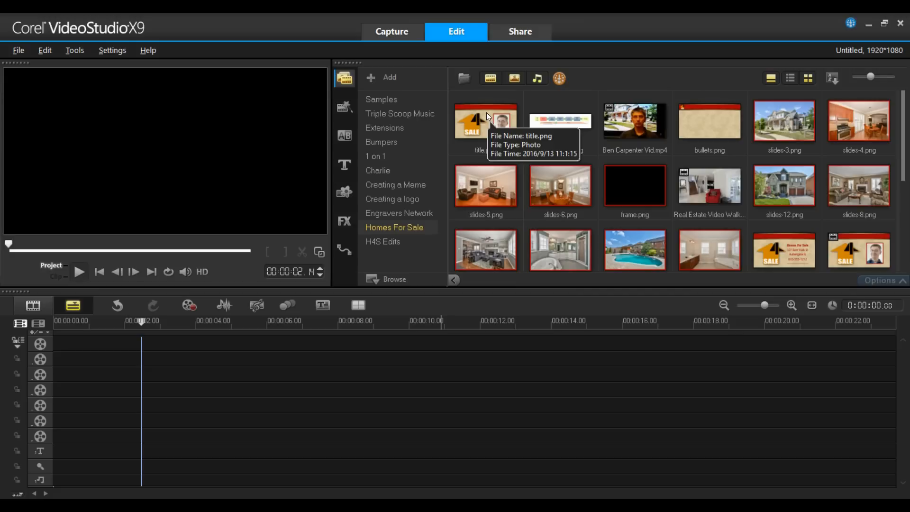
pyautogui.moveTo(115, 335)
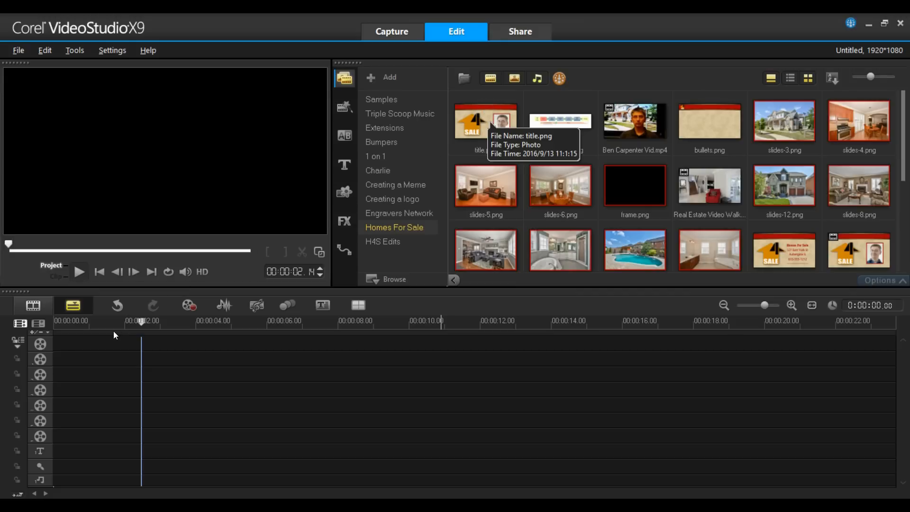
# Place title.png at the start of the video track and stretch it to about 18 seconds
pyautogui.moveTo(486, 123); pyautogui.dragTo(107, 343)
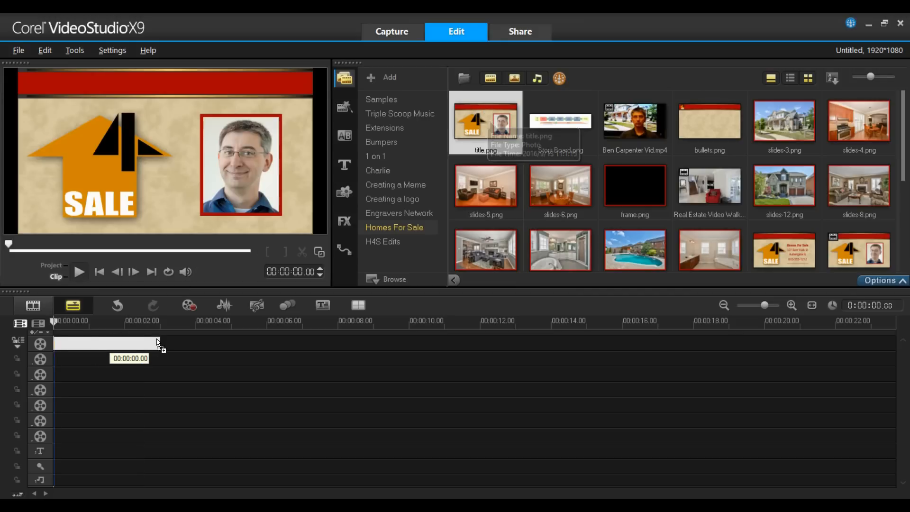
pyautogui.moveTo(486, 122); pyautogui.dragTo(107, 343)
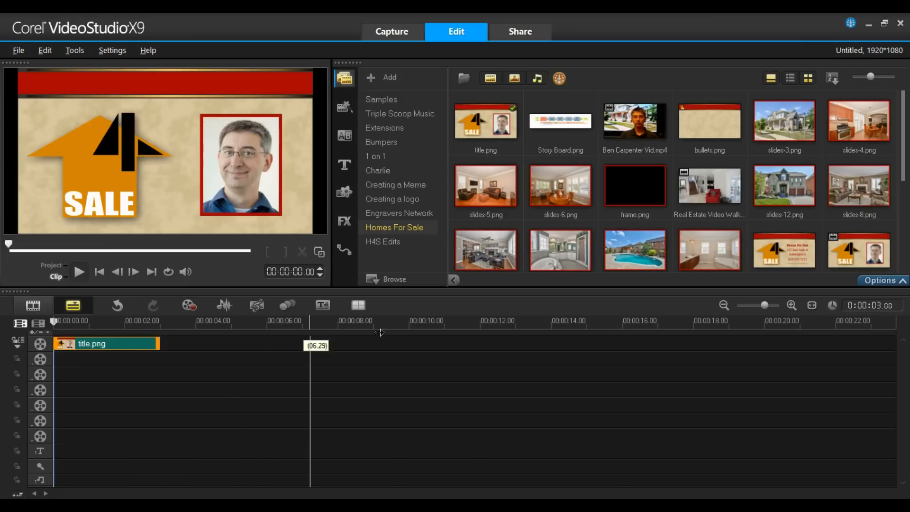
pyautogui.moveTo(310, 343); pyautogui.dragTo(706, 340)
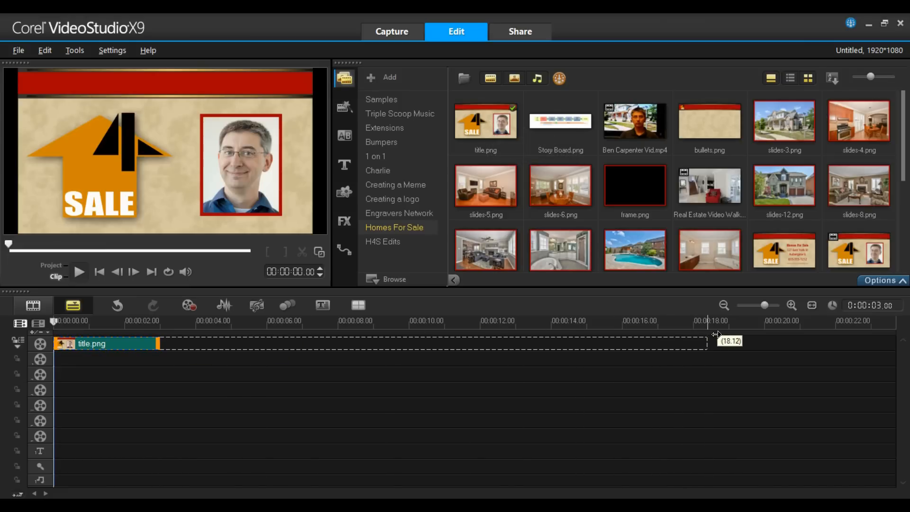
pyautogui.moveTo(159, 343); pyautogui.dragTo(706, 343)
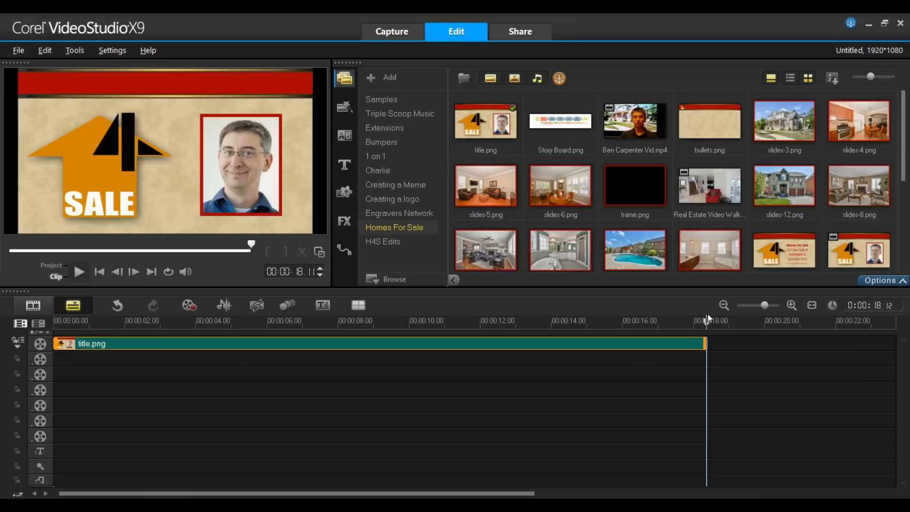
pyautogui.moveTo(636, 109)
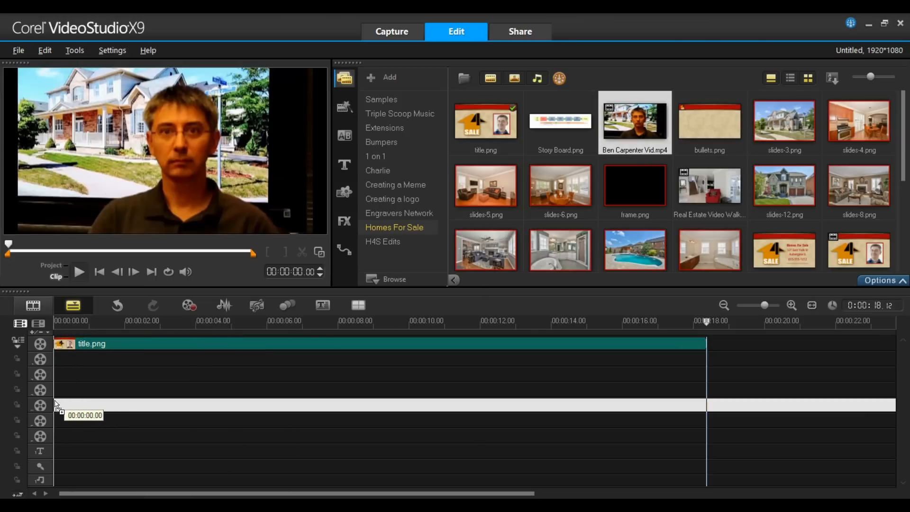
pyautogui.moveTo(634, 121); pyautogui.dragTo(115, 405)
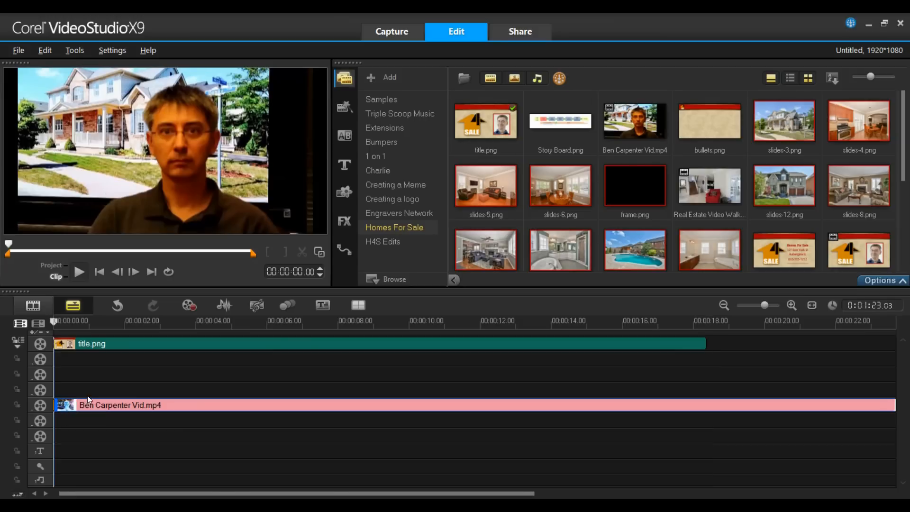
pyautogui.rightClick(120, 405)
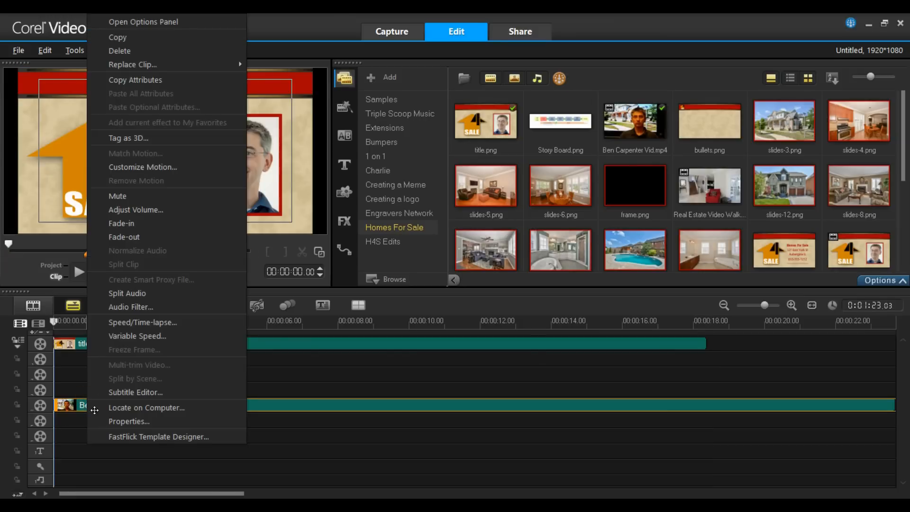
pyautogui.moveTo(150, 284)
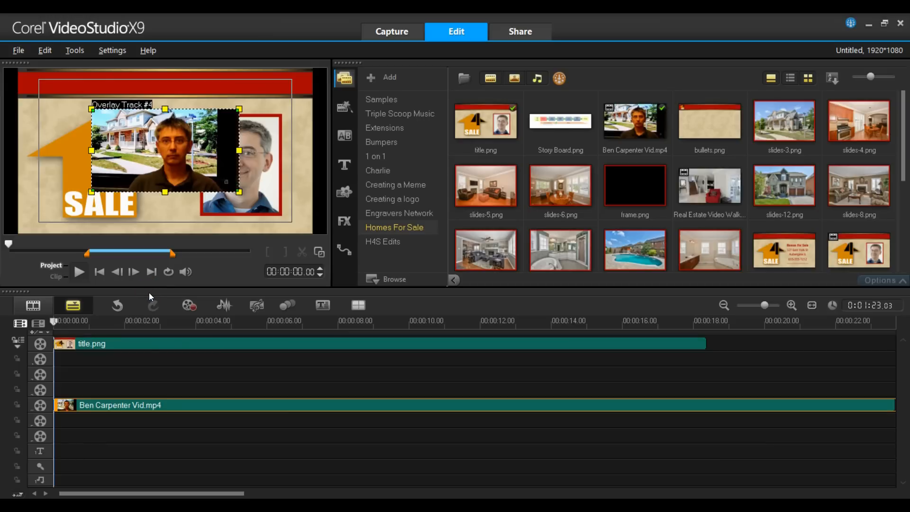
pyautogui.click(177, 405)
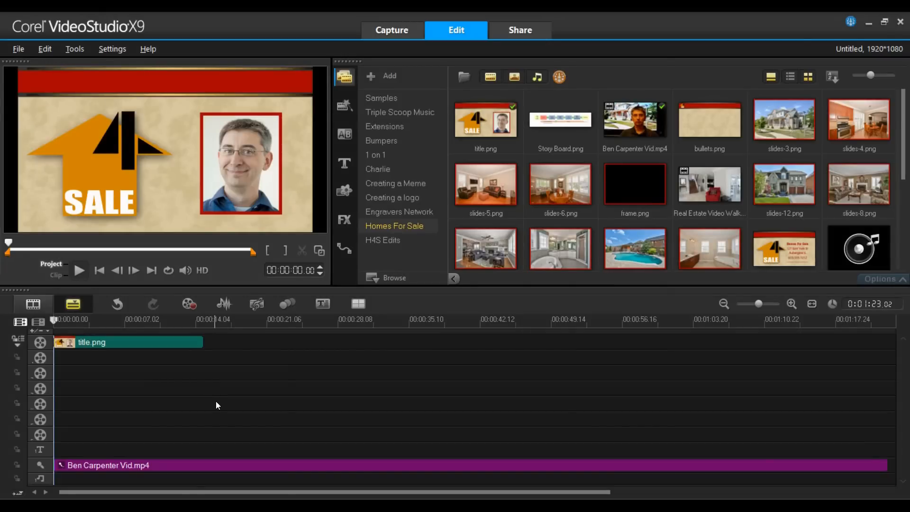
pyautogui.moveTo(216, 400)
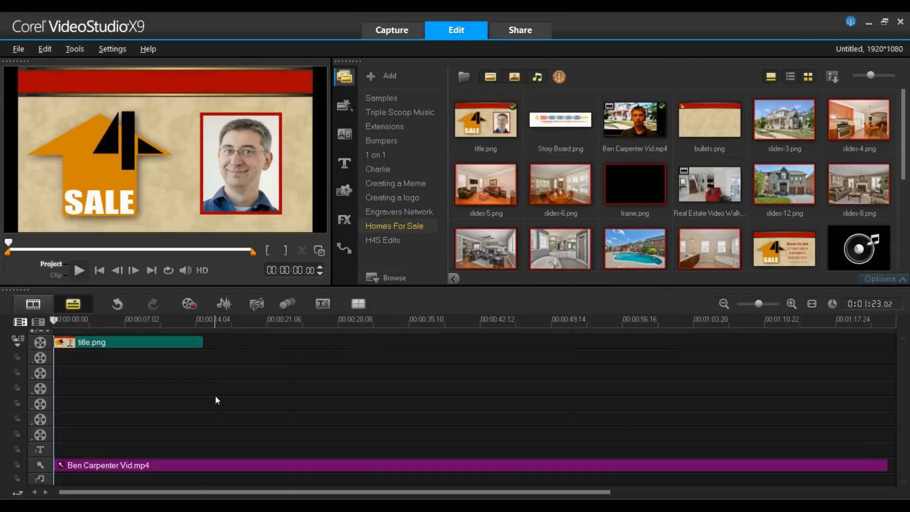
pyautogui.moveTo(193, 474)
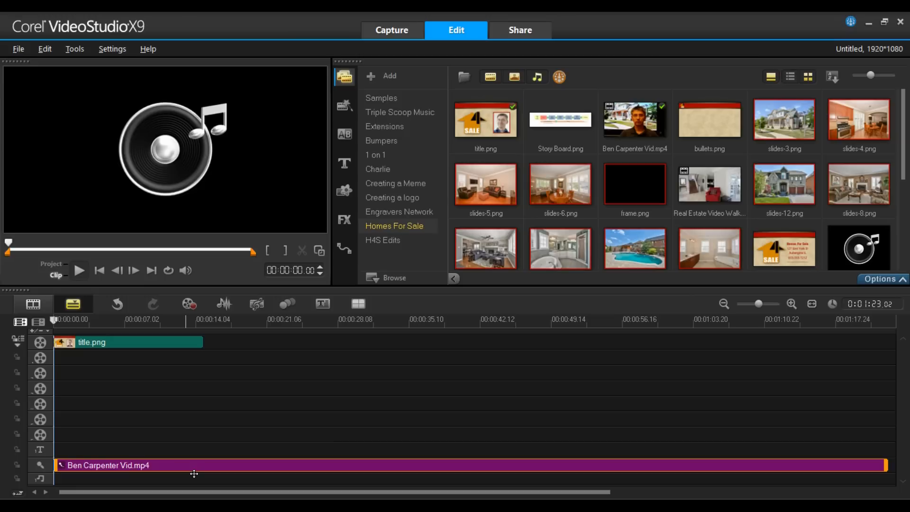
pyautogui.moveTo(224, 303)
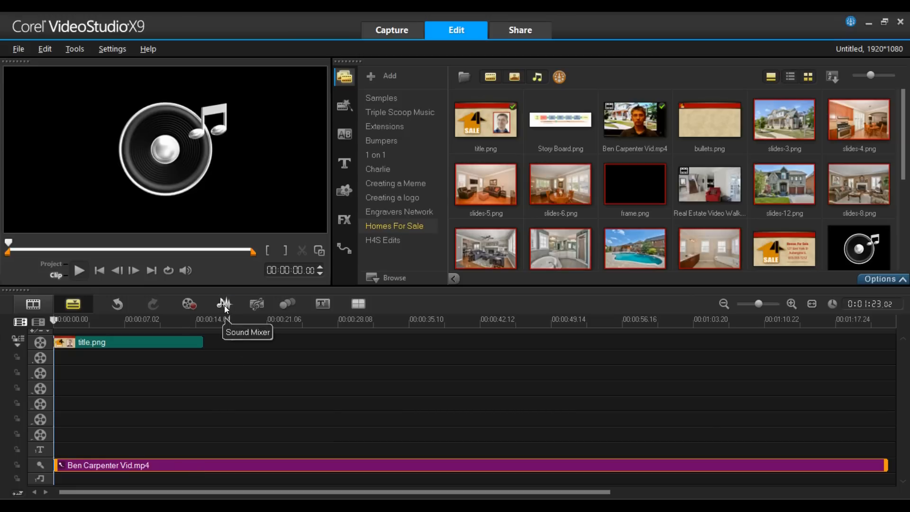
# With the Sound Mixer shown, play the narration to find the intro's end and set the playhead near 19 seconds for the split
pyautogui.click(224, 303)
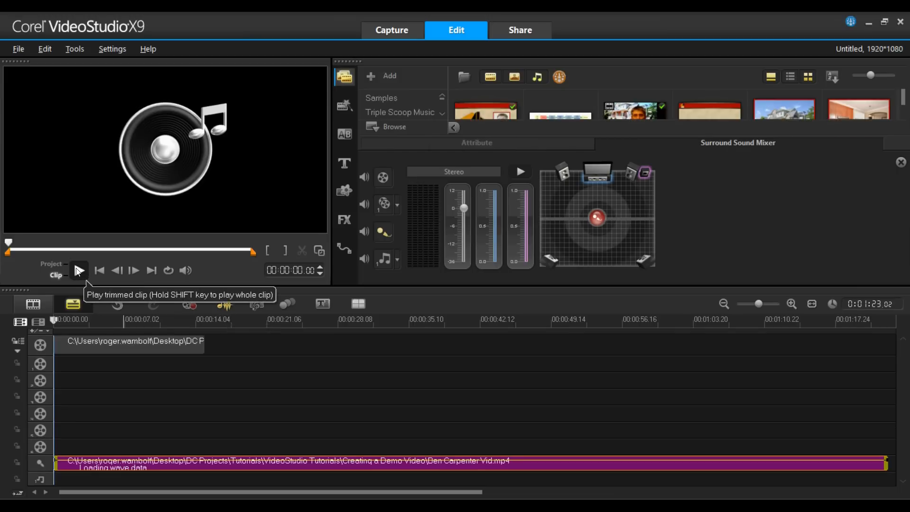
pyautogui.click(79, 270)
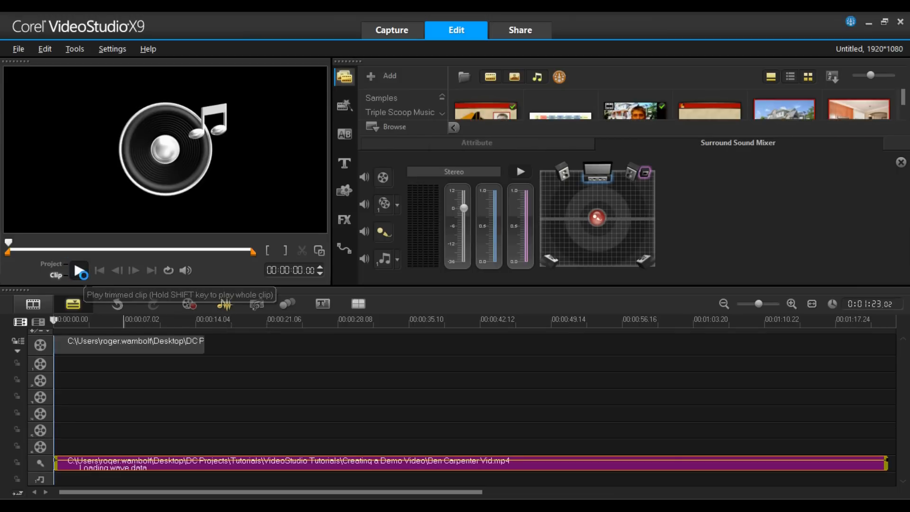
pyautogui.click(80, 270)
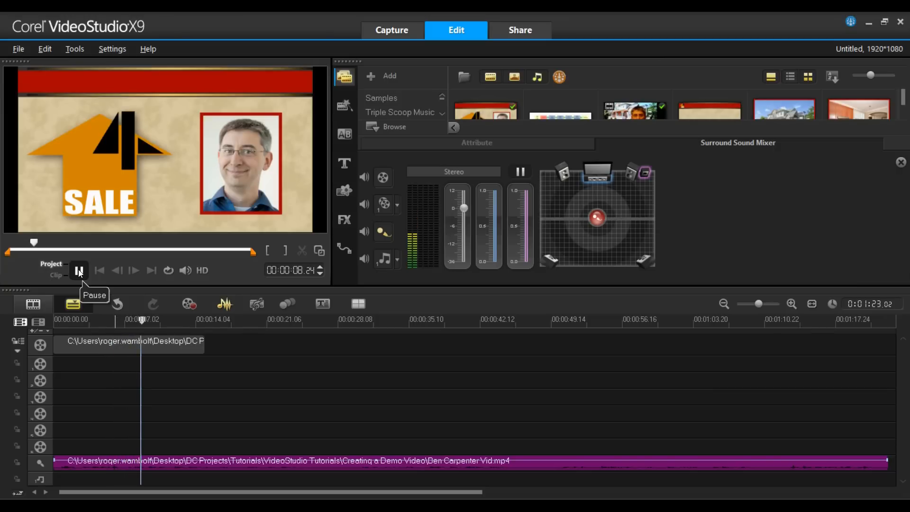
pyautogui.click(80, 270)
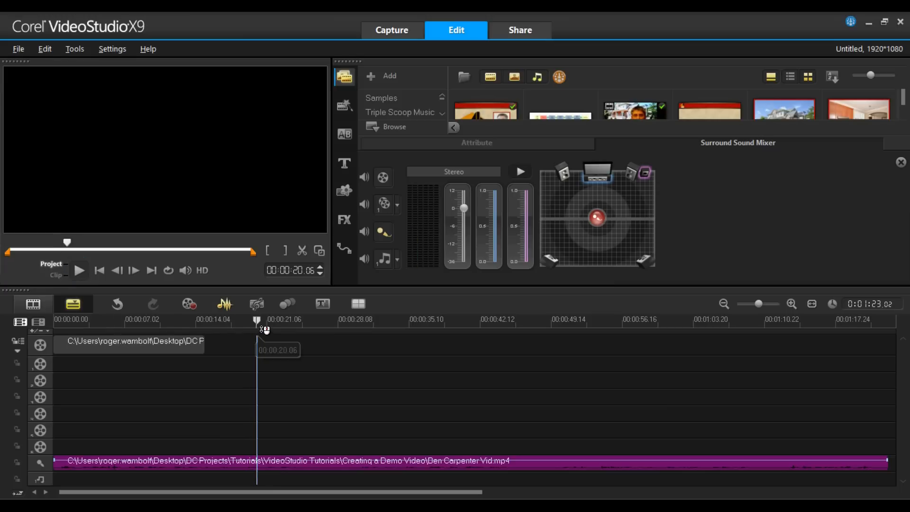
pyautogui.moveTo(258, 321); pyautogui.dragTo(245, 322)
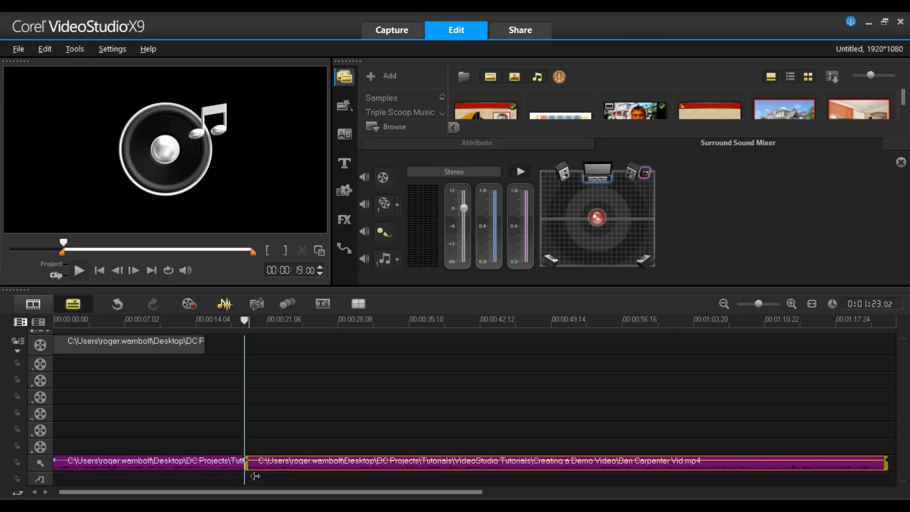
pyautogui.click(128, 341)
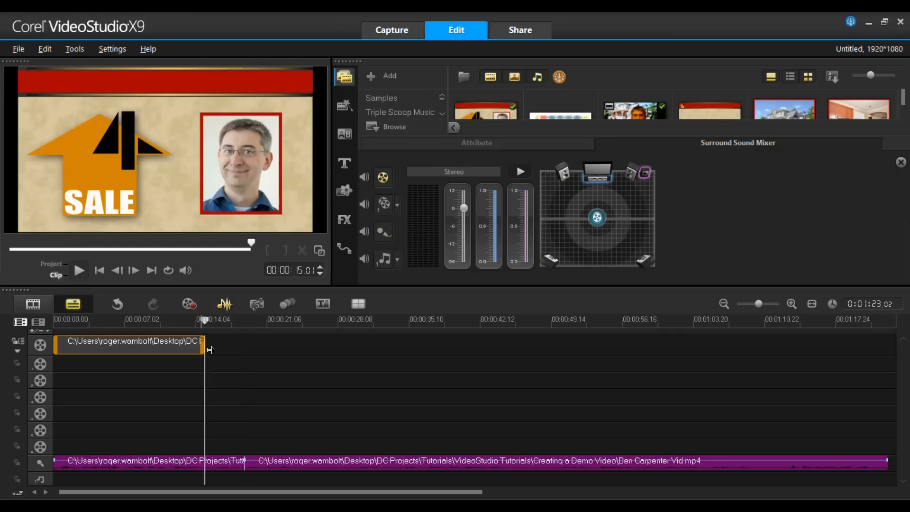
pyautogui.moveTo(205, 345); pyautogui.dragTo(252, 346)
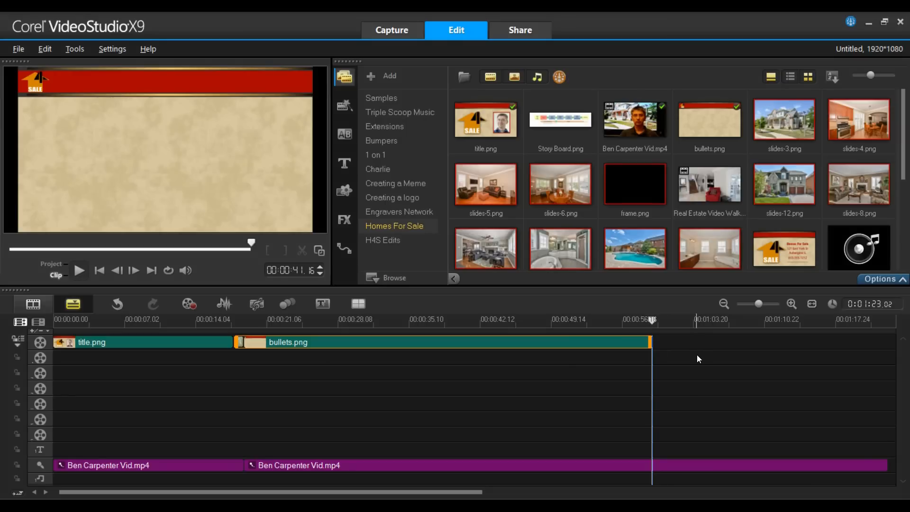
pyautogui.moveTo(788, 115)
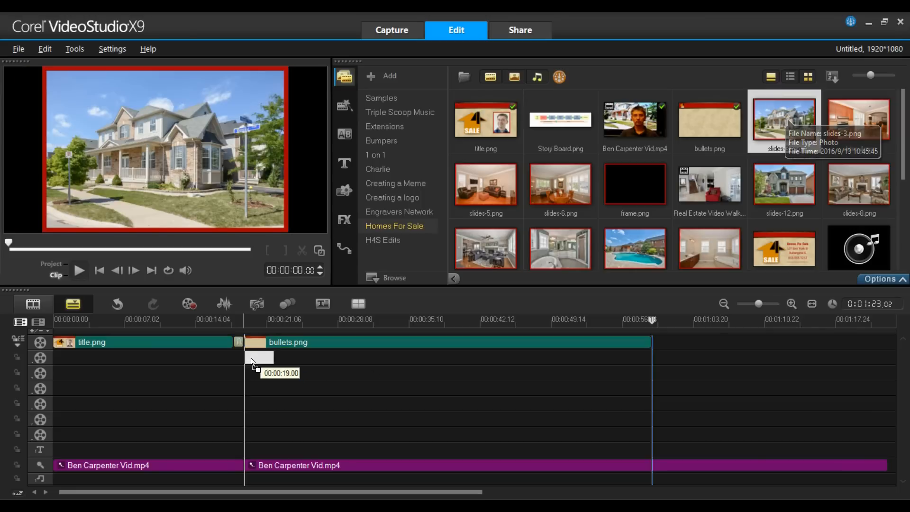
# Place slides-3.png and slides-4.png on Overlay Track 1 at about 0:19, enlarged to fill the framed area
pyautogui.moveTo(784, 120); pyautogui.dragTo(267, 357)
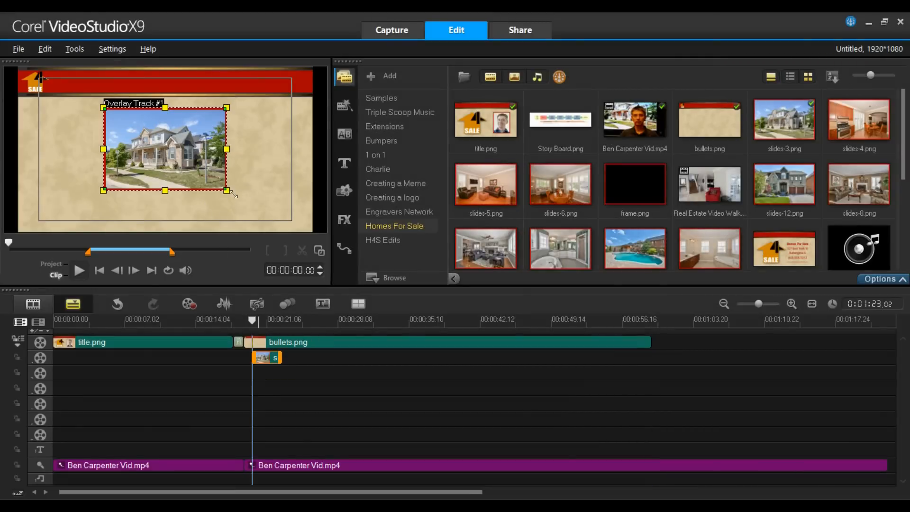
pyautogui.moveTo(226, 191); pyautogui.dragTo(263, 215)
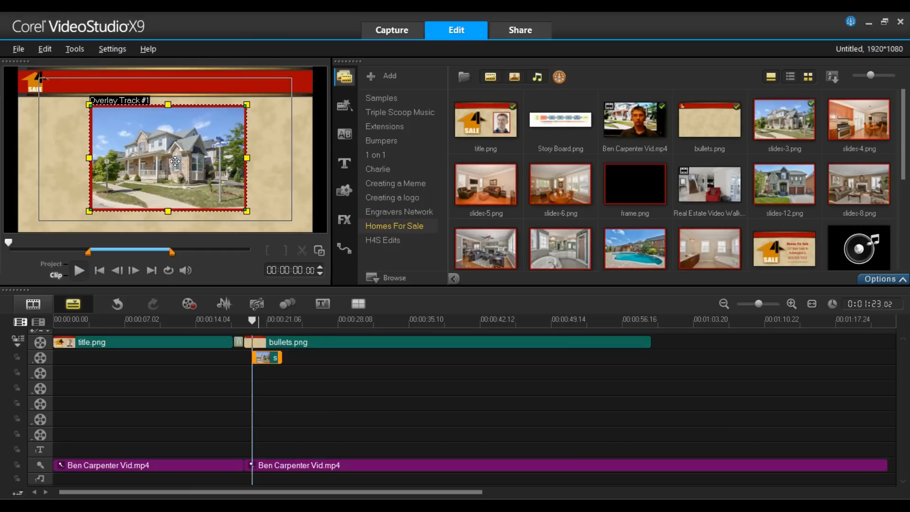
pyautogui.moveTo(848, 122)
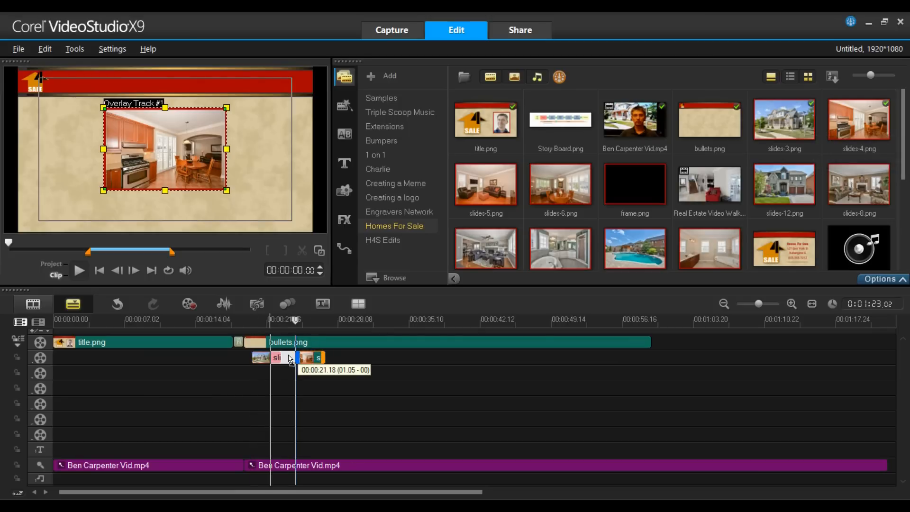
pyautogui.moveTo(285, 358); pyautogui.dragTo(293, 357)
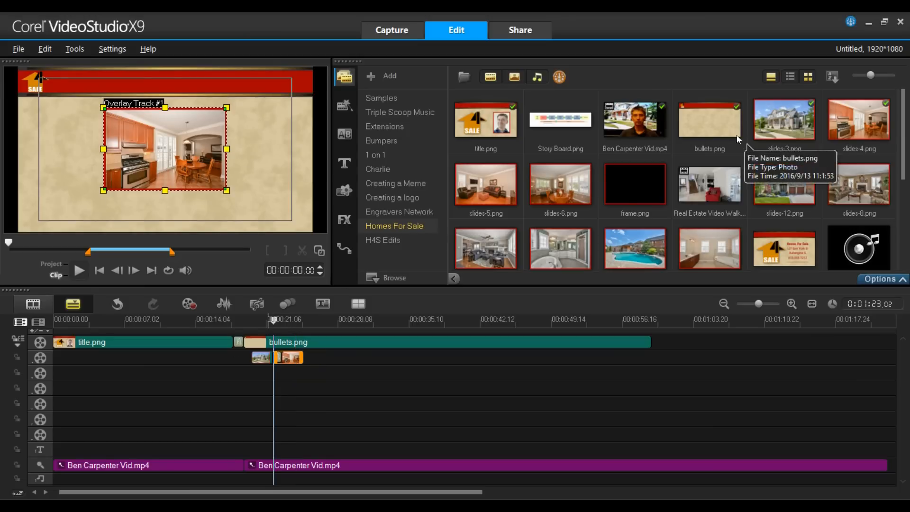
pyautogui.moveTo(485, 183)
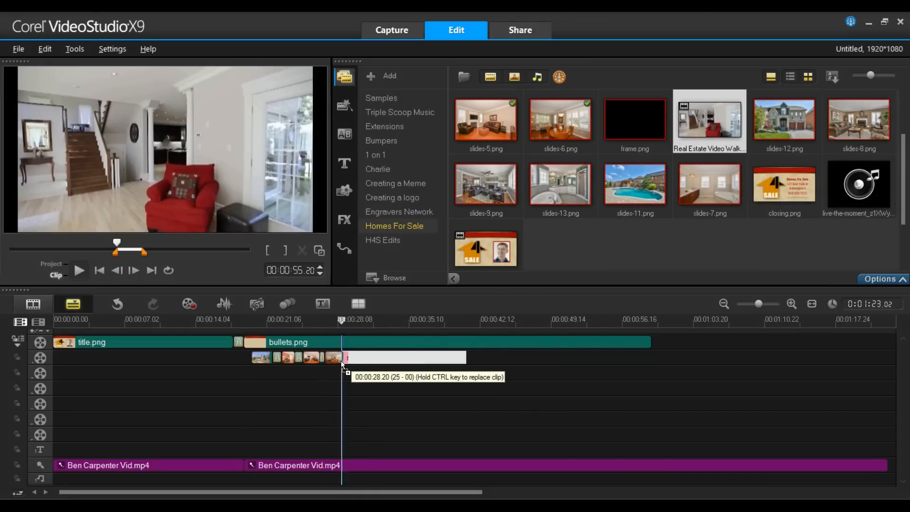
# Add the Real Estate walkthrough video after the photos with frame.png on Overlay Track 2 stretched to its length
pyautogui.moveTo(709, 120); pyautogui.dragTo(361, 358)
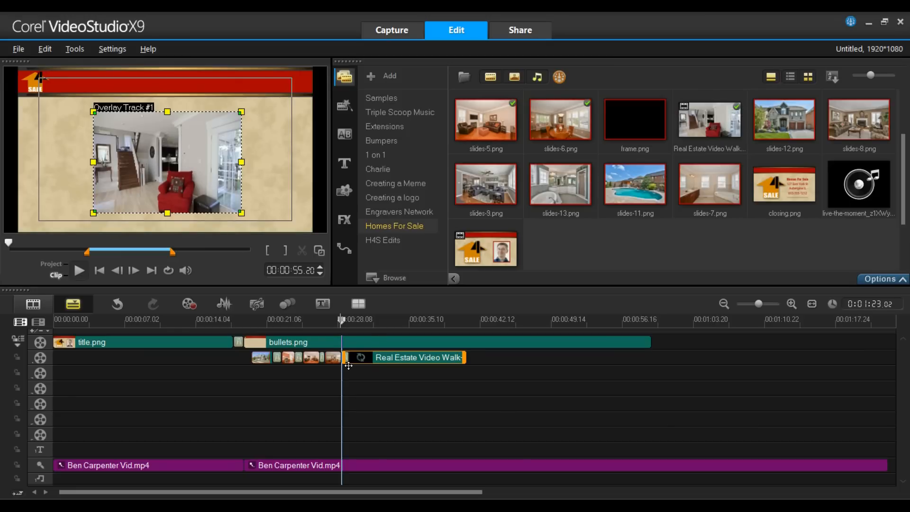
pyautogui.moveTo(635, 115)
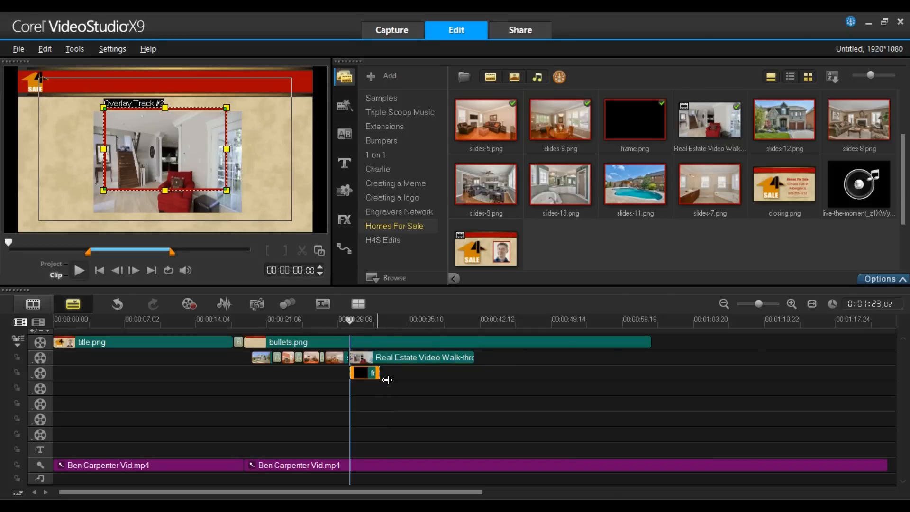
pyautogui.moveTo(386, 379); pyautogui.dragTo(482, 382)
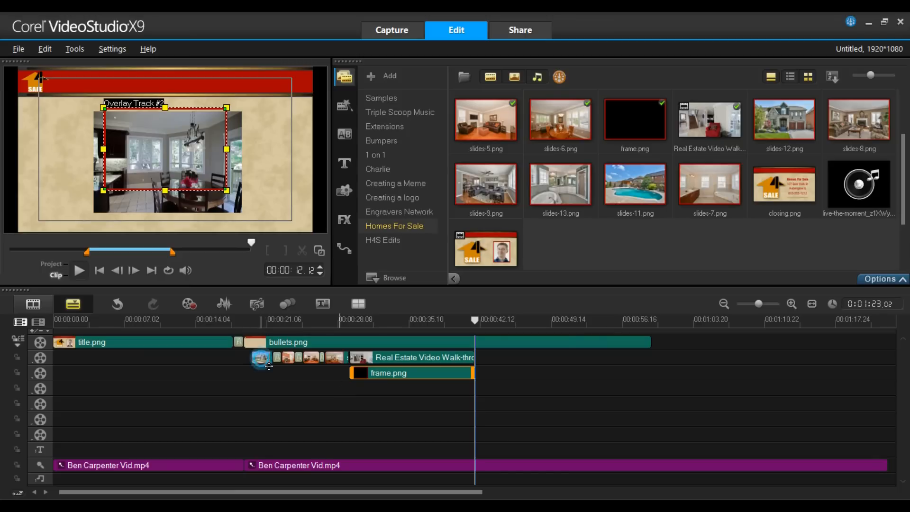
pyautogui.click(261, 358)
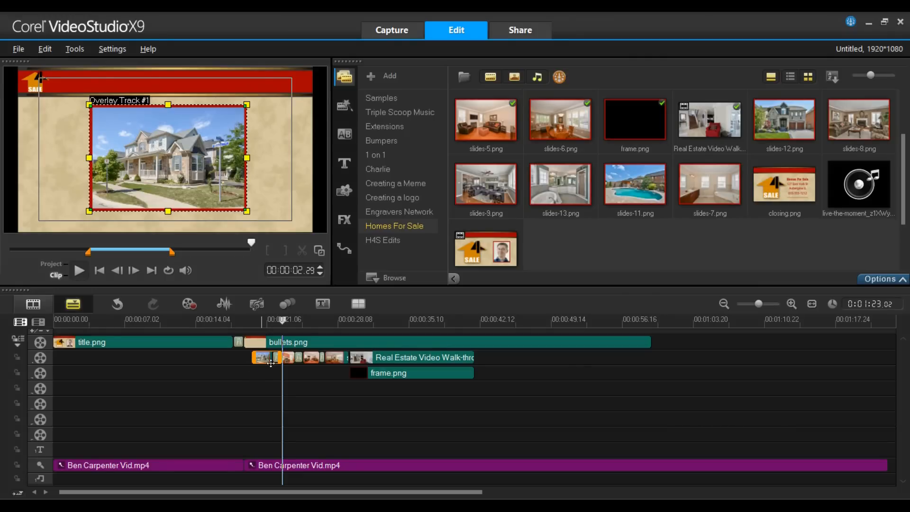
# Copy the first photo's attributes and paste size and position onto the other overlay clips and frame.png
pyautogui.rightClick(271, 357)
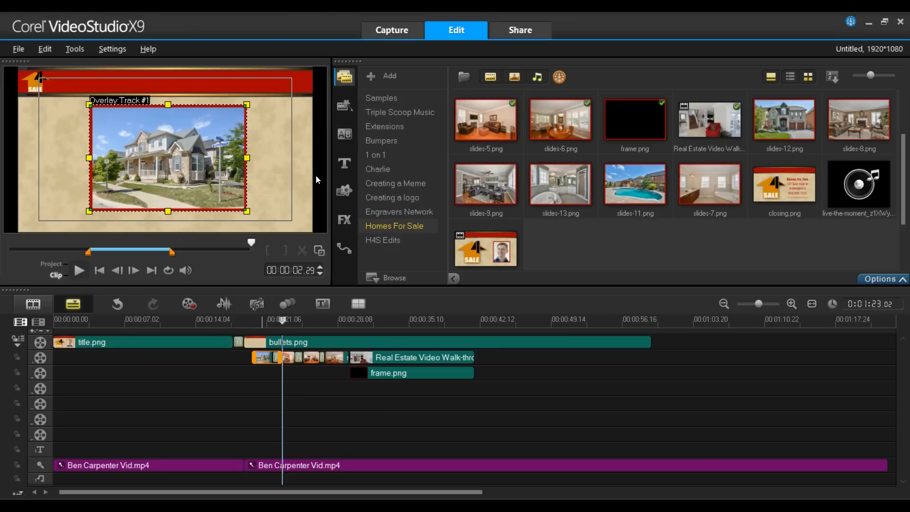
pyautogui.moveTo(300, 366)
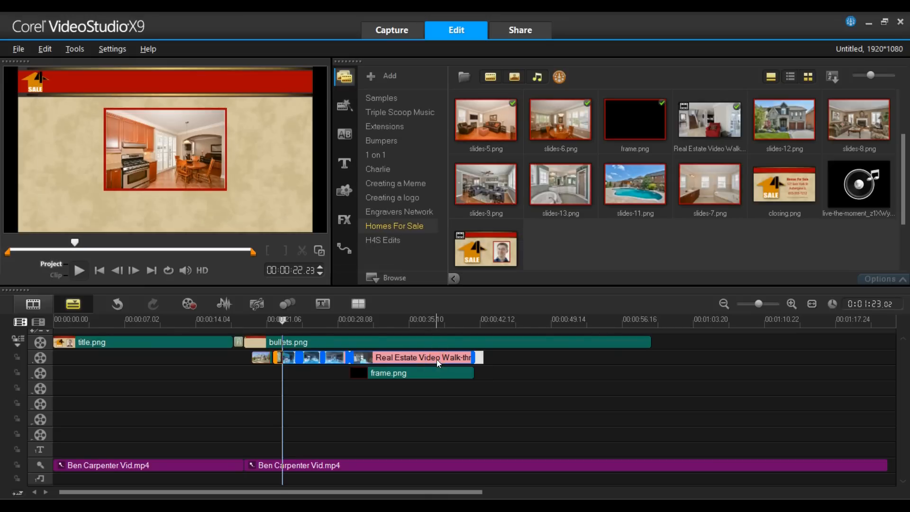
pyautogui.rightClick(424, 358)
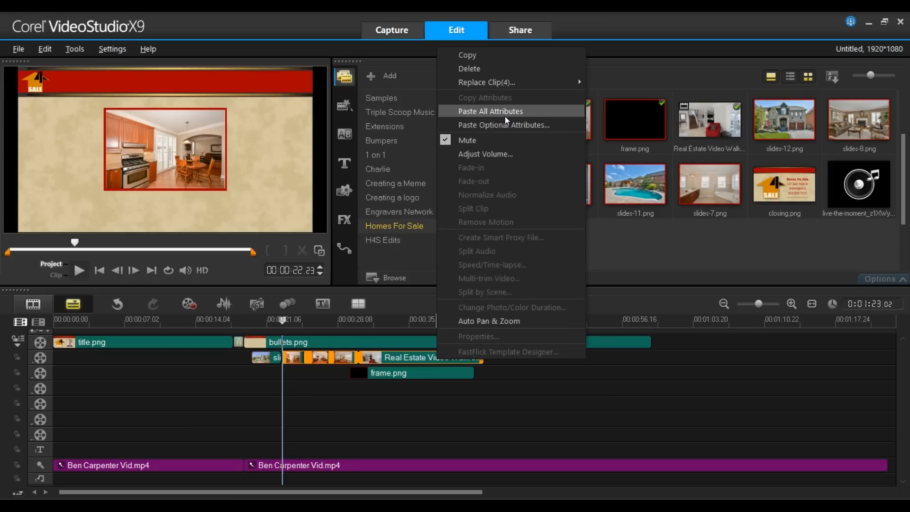
pyautogui.click(490, 111)
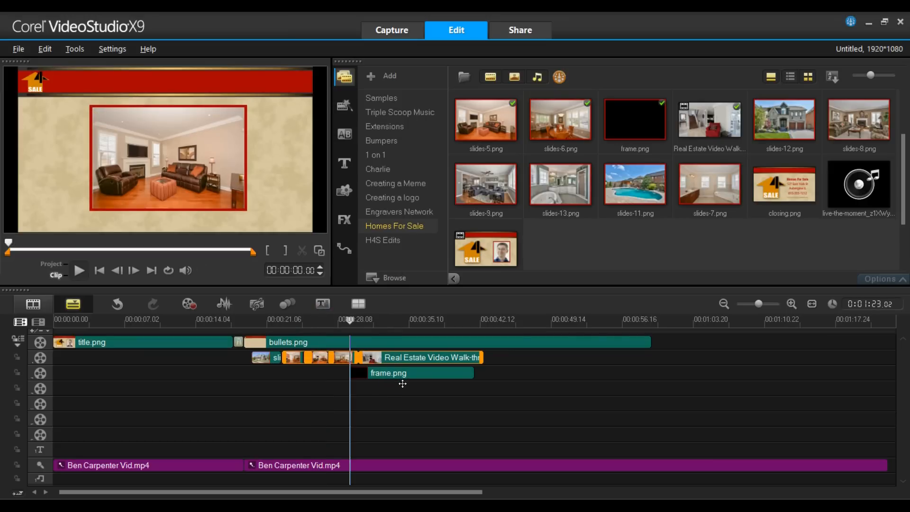
pyautogui.rightClick(389, 373)
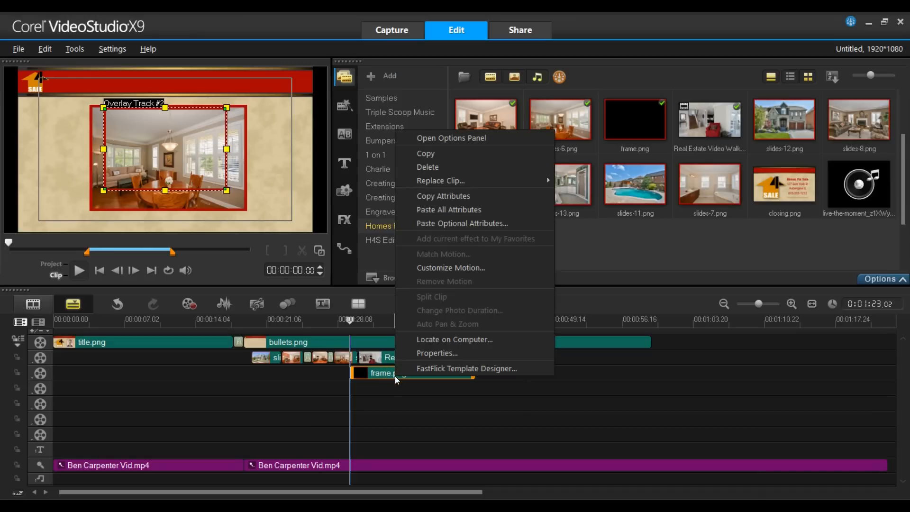
pyautogui.moveTo(463, 224)
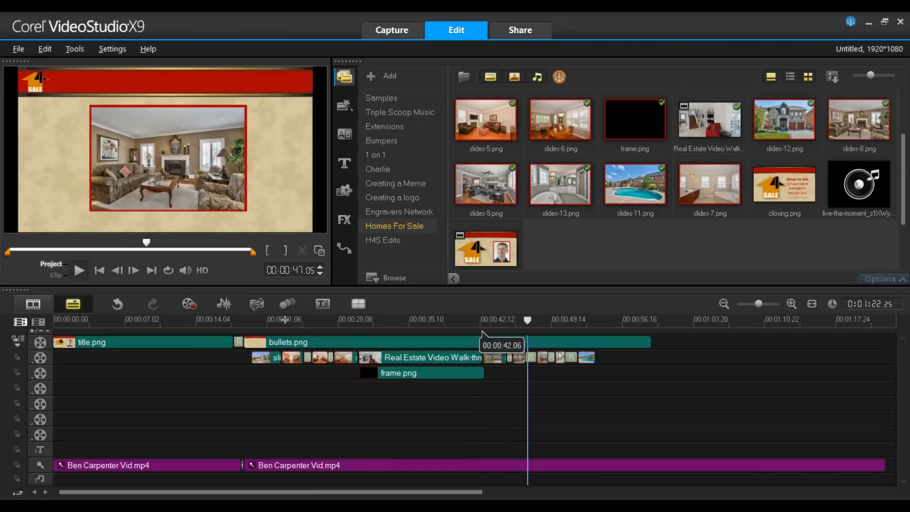
# Play to locate the 56-second mark, show the Sound Mixer and split the narration there, leaving a short gap
pyautogui.click(78, 271)
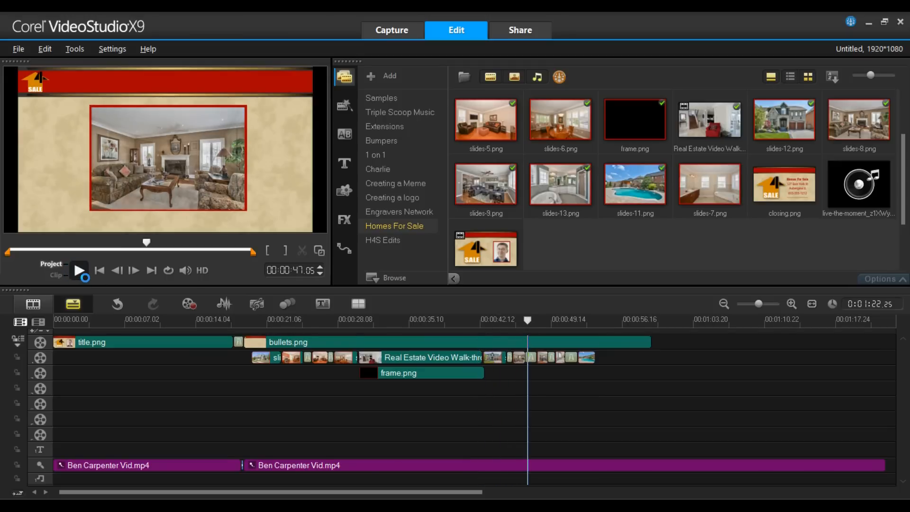
pyautogui.click(79, 270)
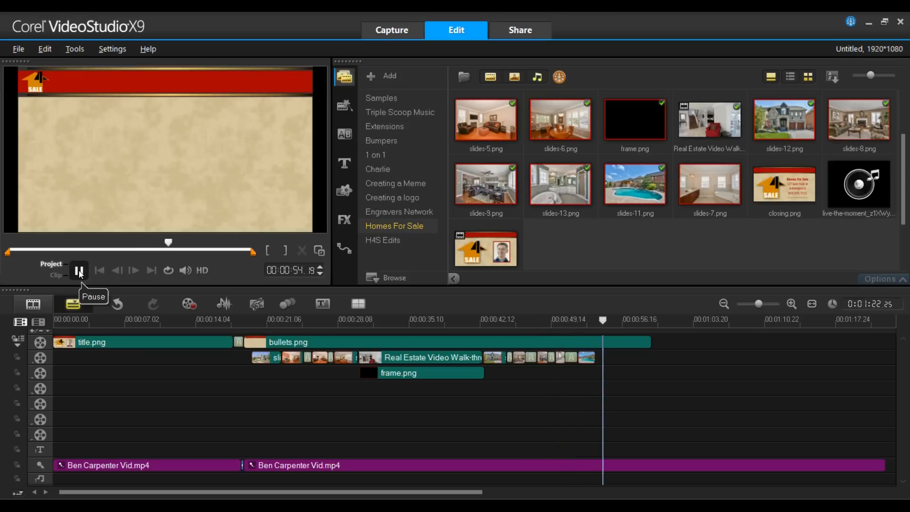
pyautogui.click(79, 270)
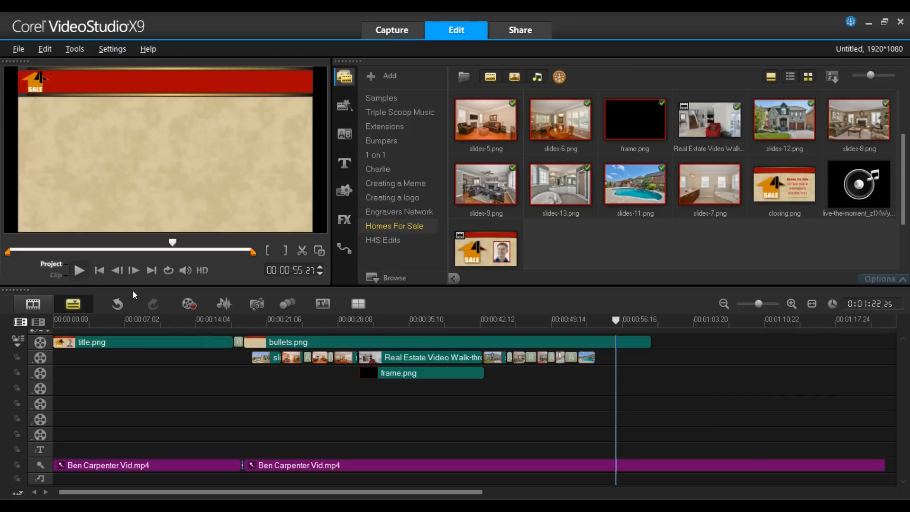
pyautogui.moveTo(278, 379)
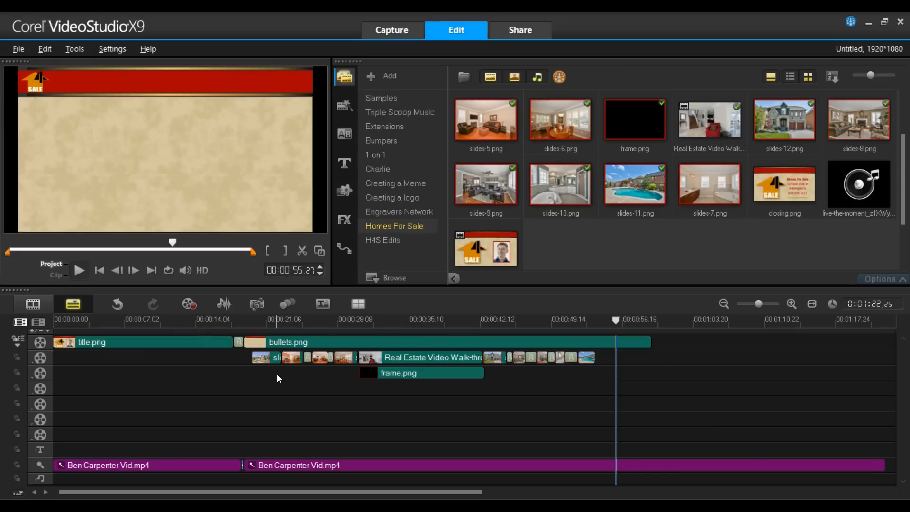
pyautogui.moveTo(224, 304)
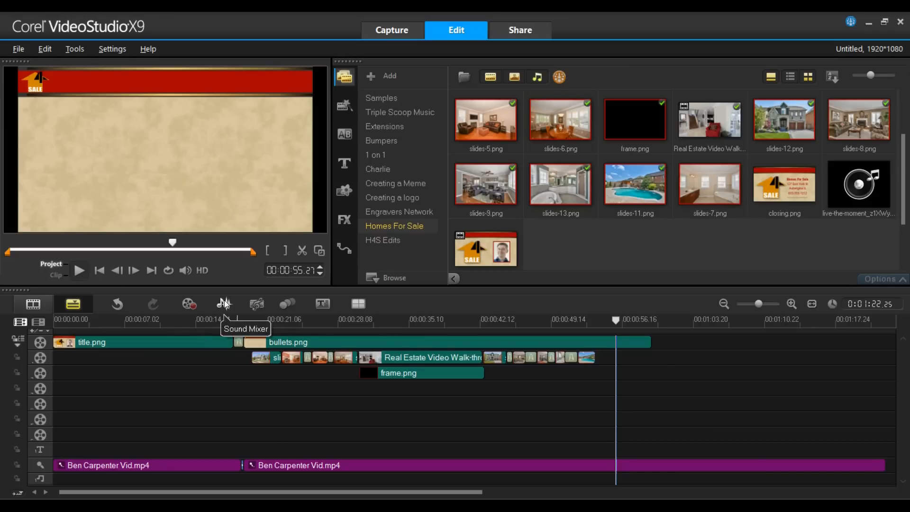
pyautogui.click(224, 303)
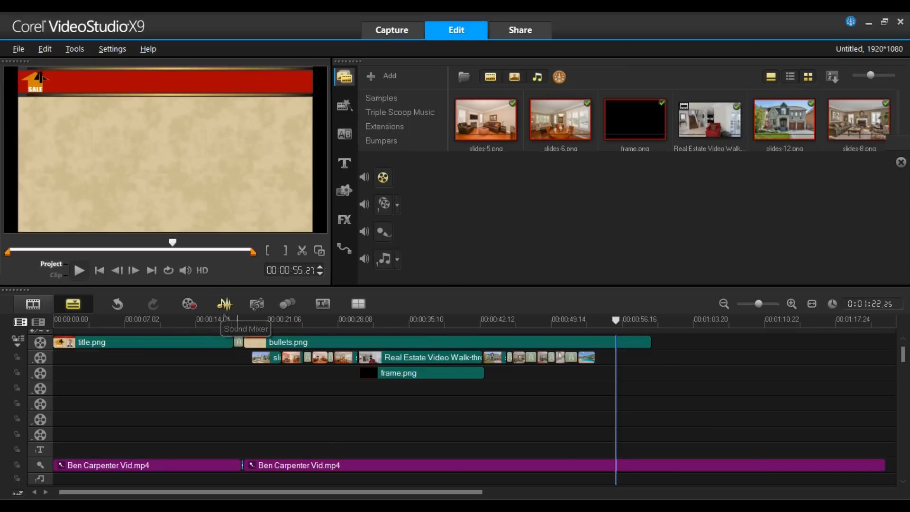
pyautogui.click(224, 304)
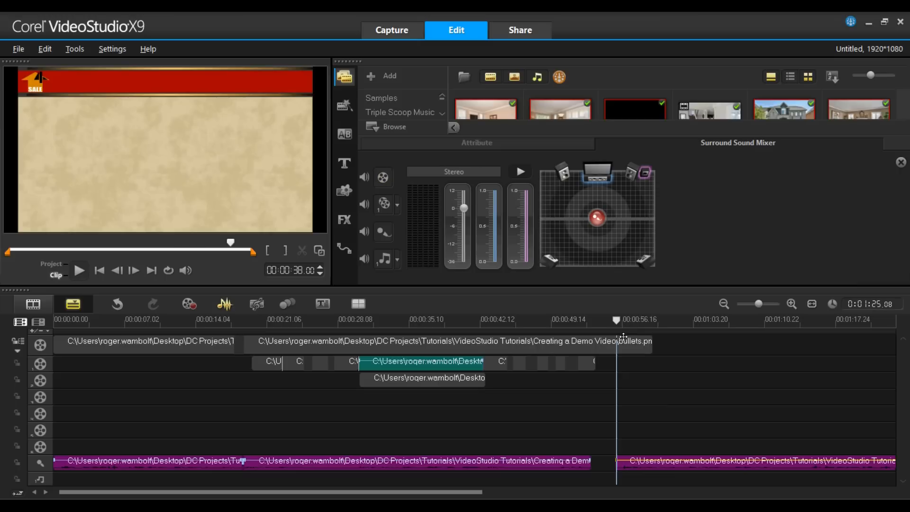
pyautogui.click(441, 340)
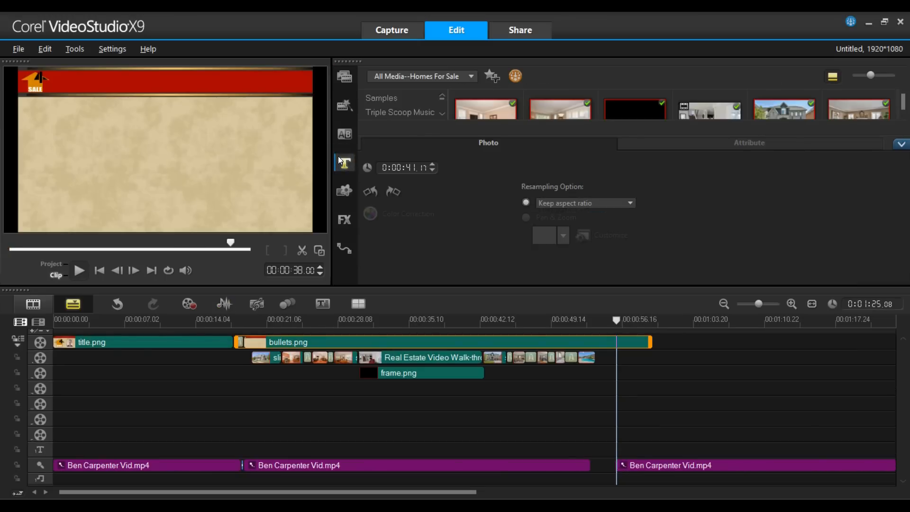
# Place the Large Team of Support Staff favourite title on an overlay track at 00:00:55
pyautogui.click(345, 162)
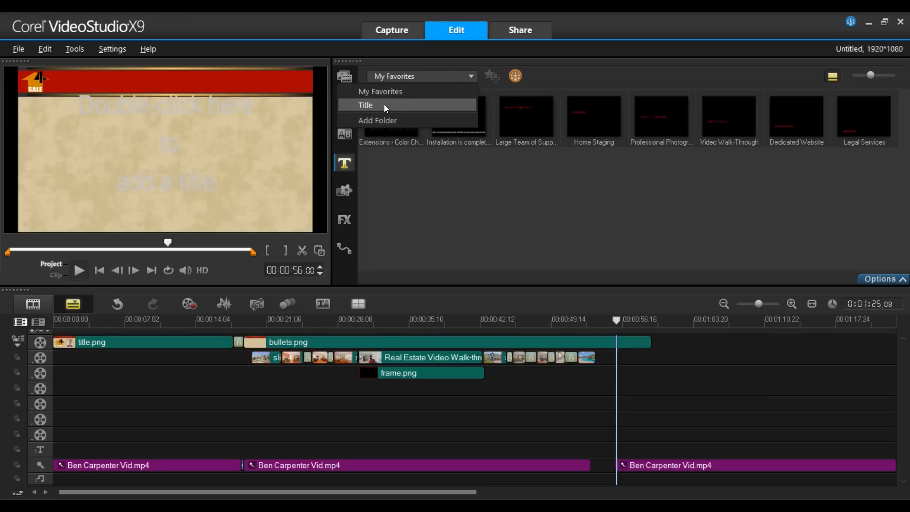
pyautogui.click(366, 106)
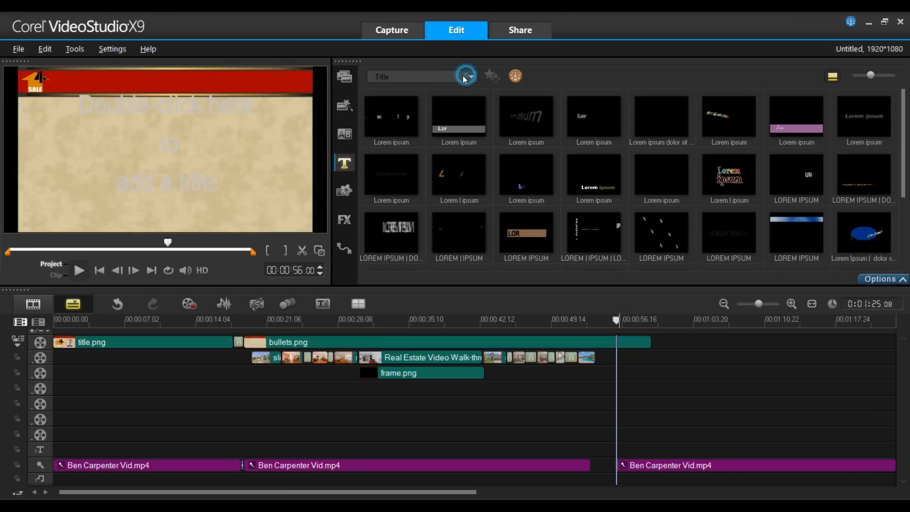
pyautogui.click(470, 76)
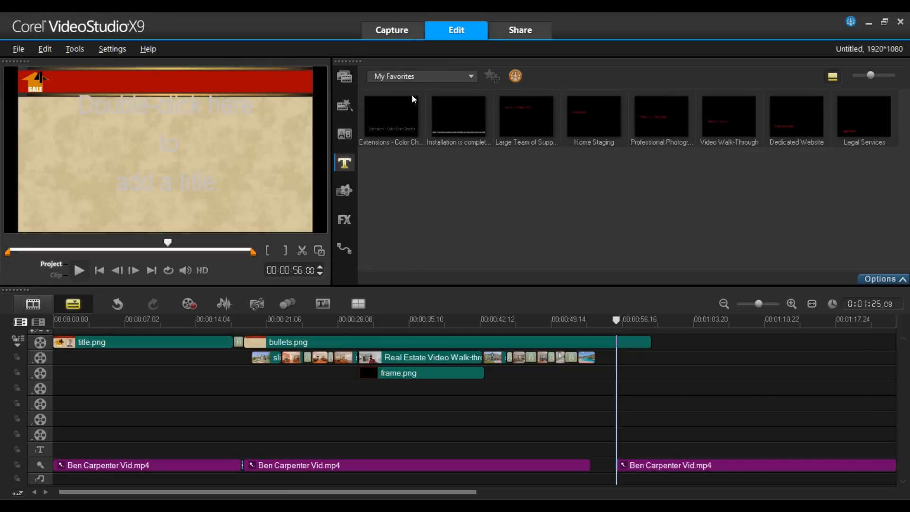
pyautogui.moveTo(390, 115)
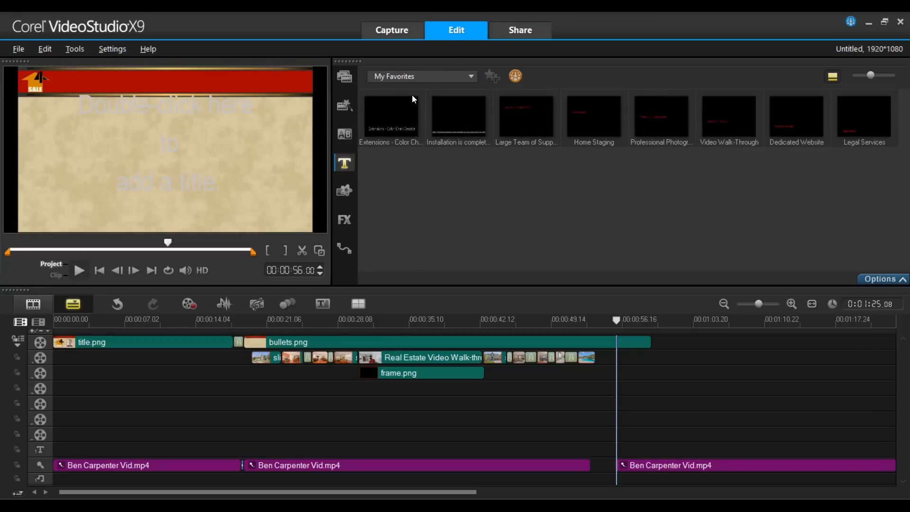
pyautogui.moveTo(557, 245)
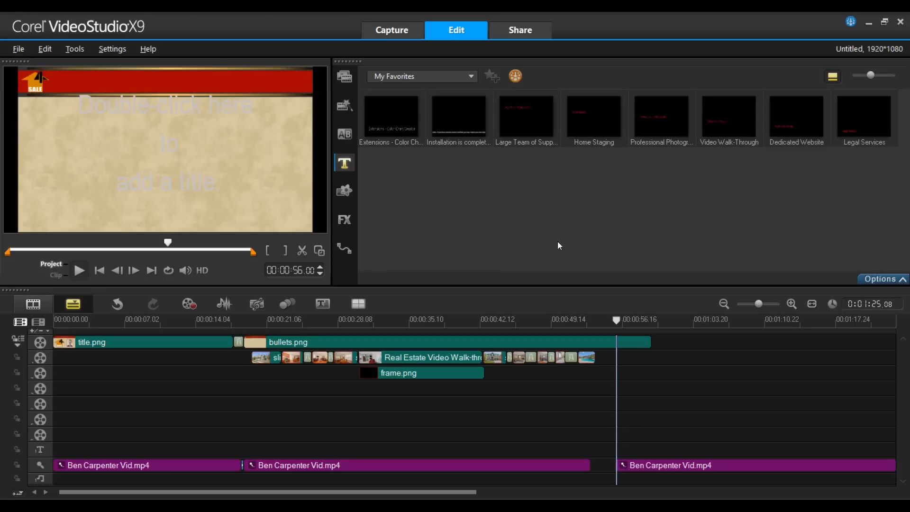
pyautogui.moveTo(526, 114)
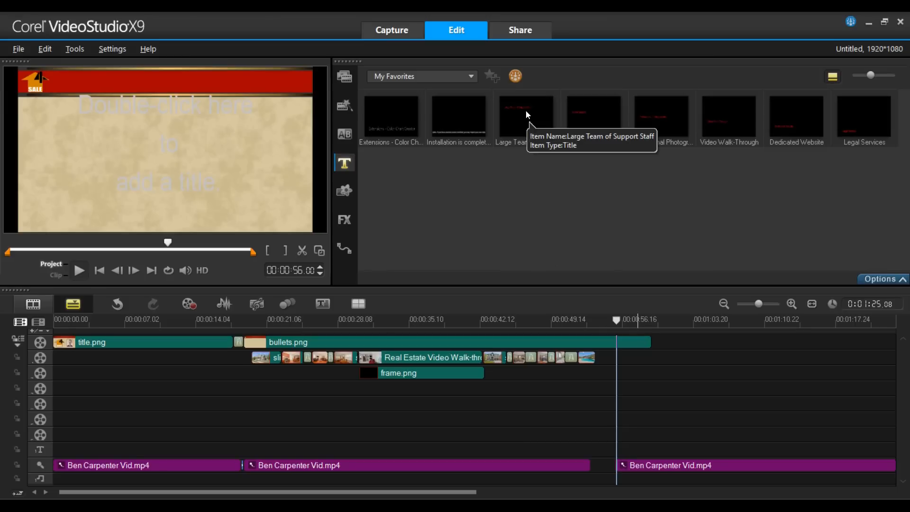
pyautogui.click(524, 115)
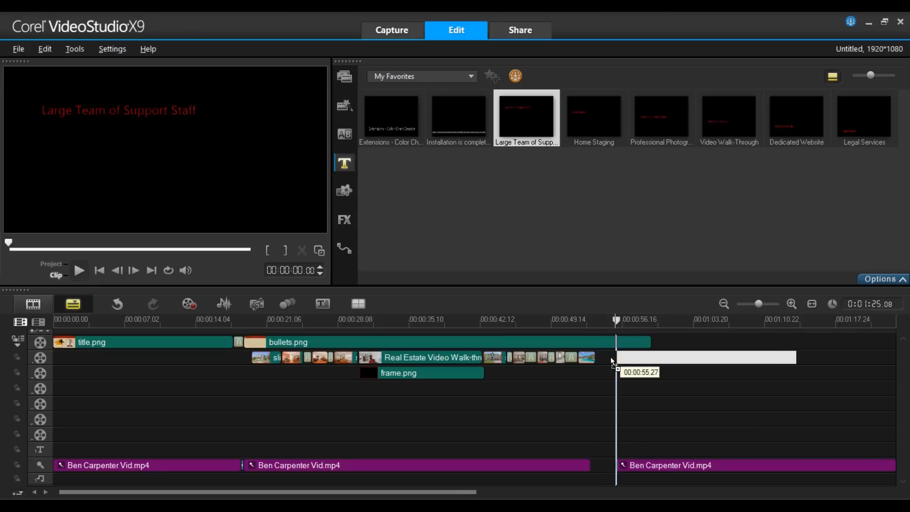
pyautogui.moveTo(526, 116); pyautogui.dragTo(705, 358)
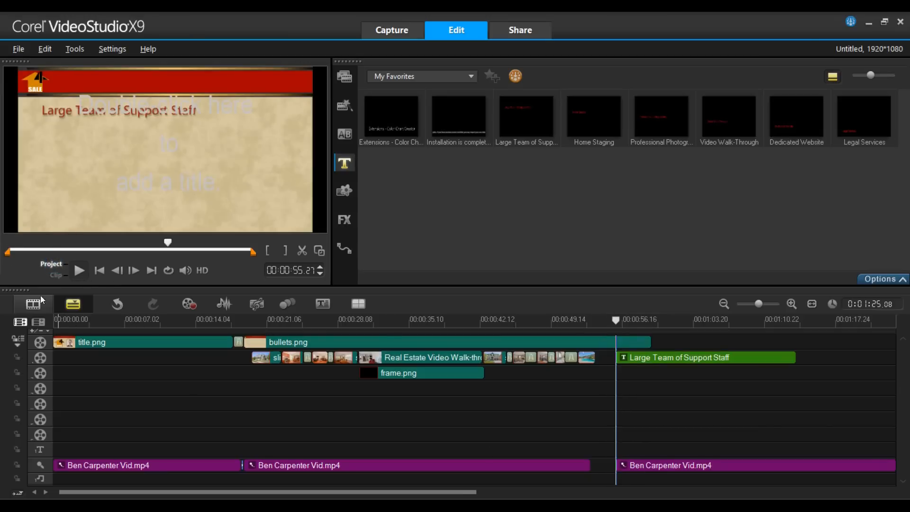
# Play the project from the new title to preview it, then stop
pyautogui.click(79, 270)
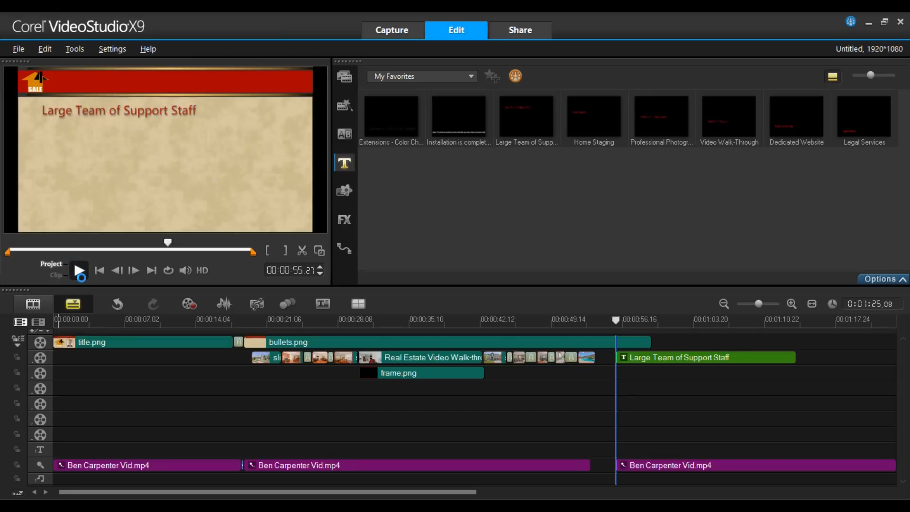
pyautogui.click(78, 270)
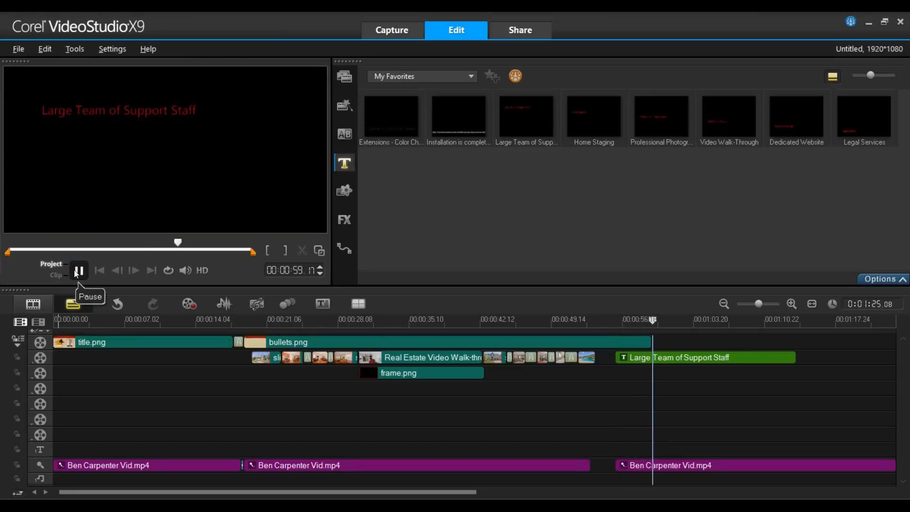
pyautogui.click(78, 270)
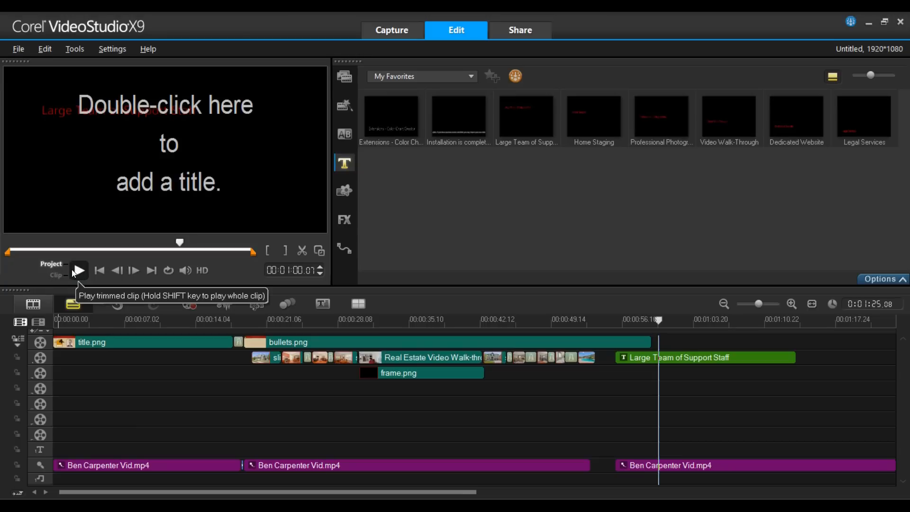
pyautogui.moveTo(576, 183)
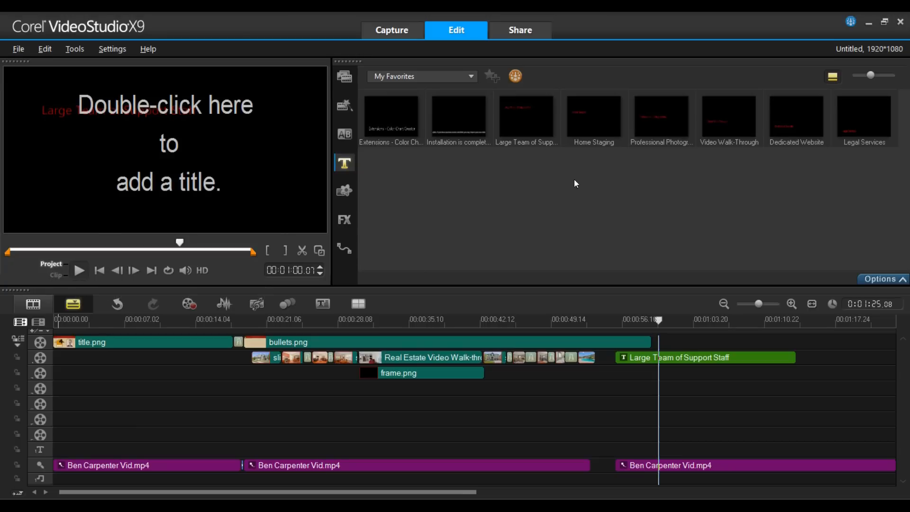
# Place the five remaining service titles on successive overlay tracks and play back to check the bullet timing
pyautogui.click(593, 116)
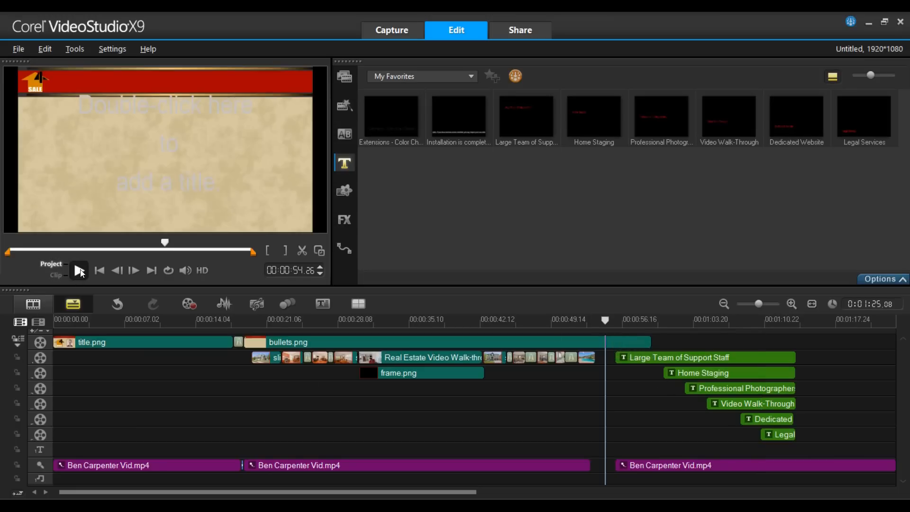
pyautogui.click(79, 270)
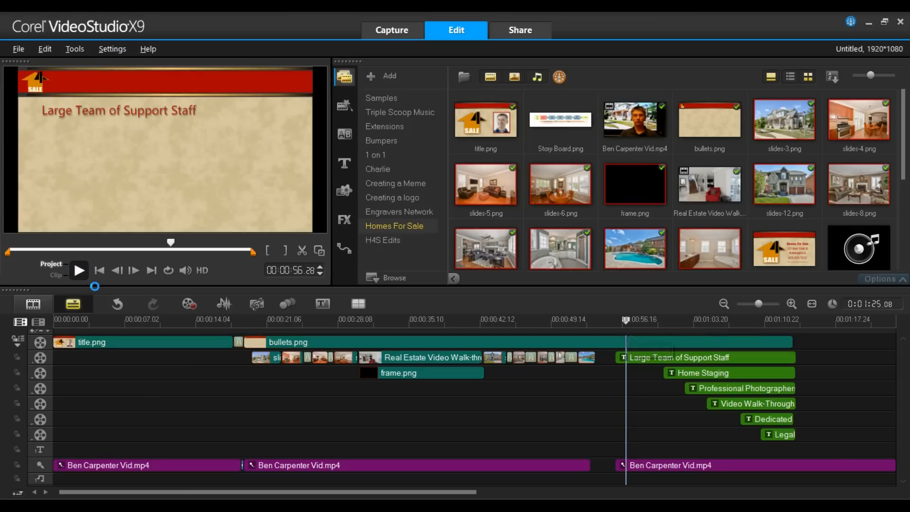
pyautogui.click(79, 271)
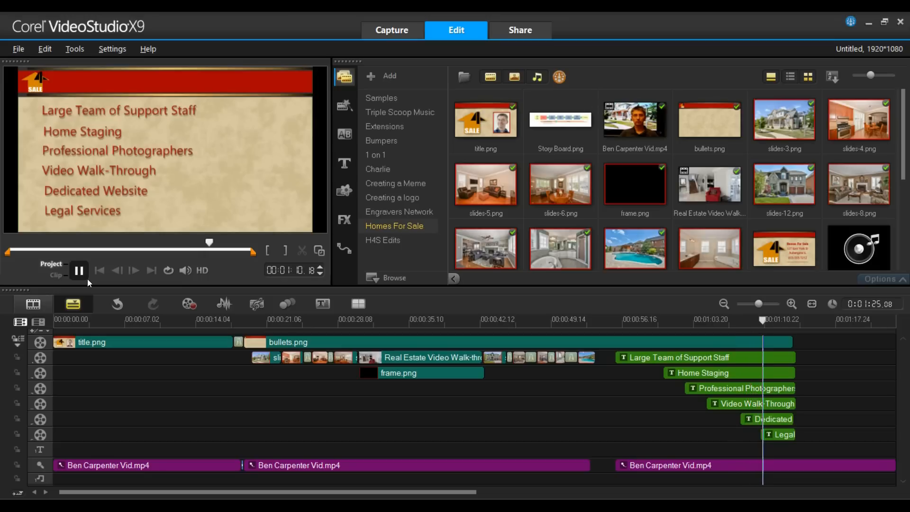
pyautogui.click(79, 270)
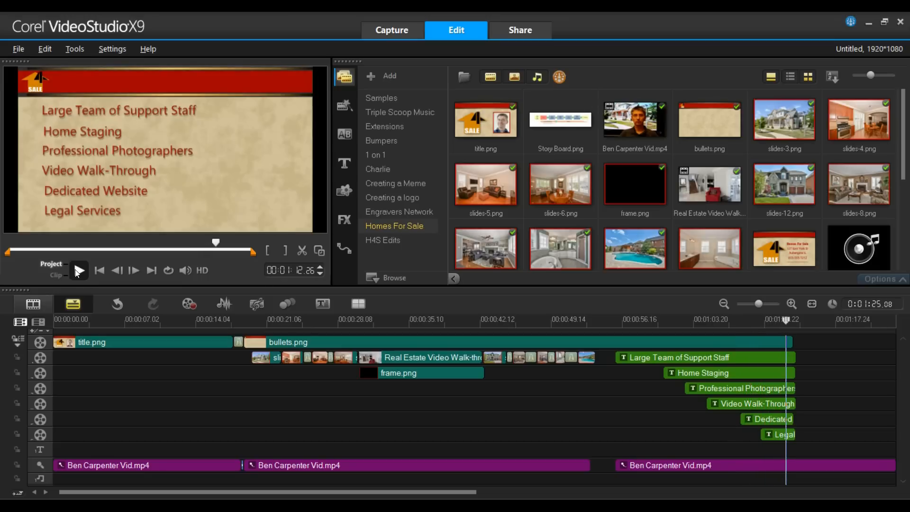
pyautogui.moveTo(79, 270)
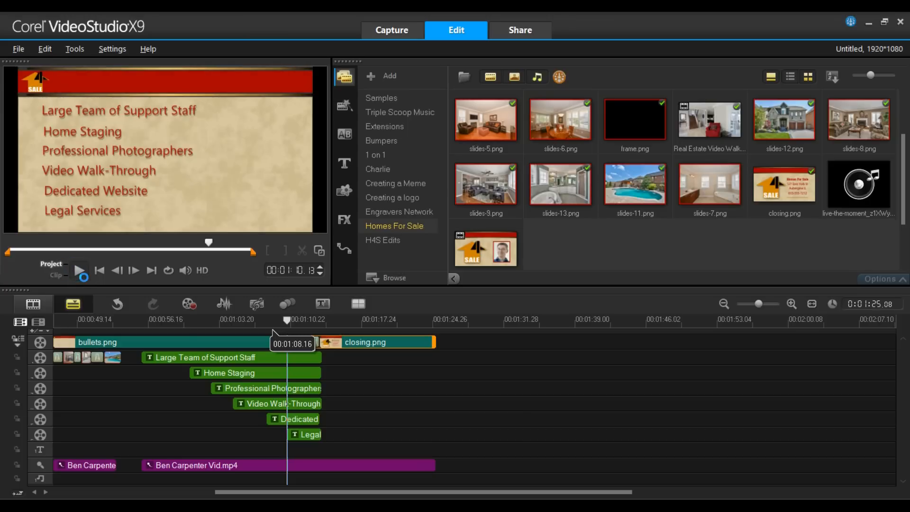
# Put closing.png on the video track after bullets.png so the sale logo slide ends the project
pyautogui.click(78, 270)
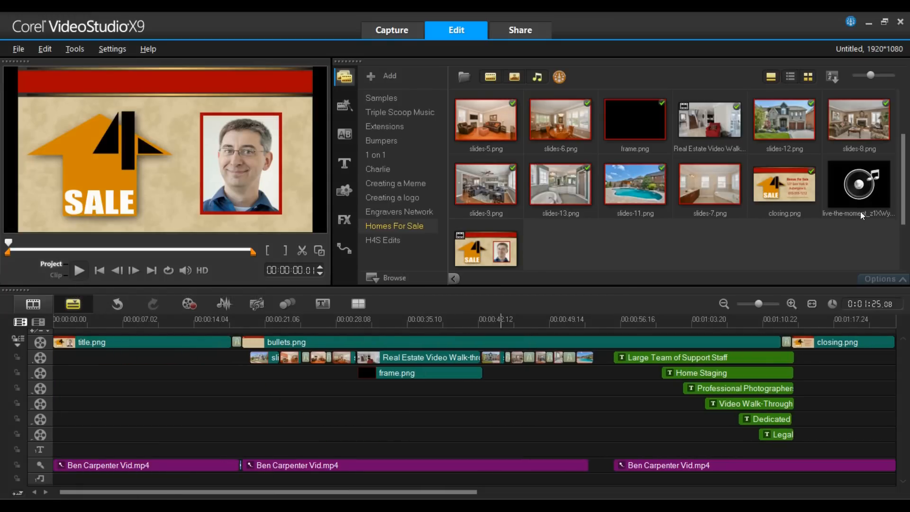
# Add the mp3 to the music track and apply Audio Ducking at level 100 so it dips under the narration
pyautogui.click(859, 186)
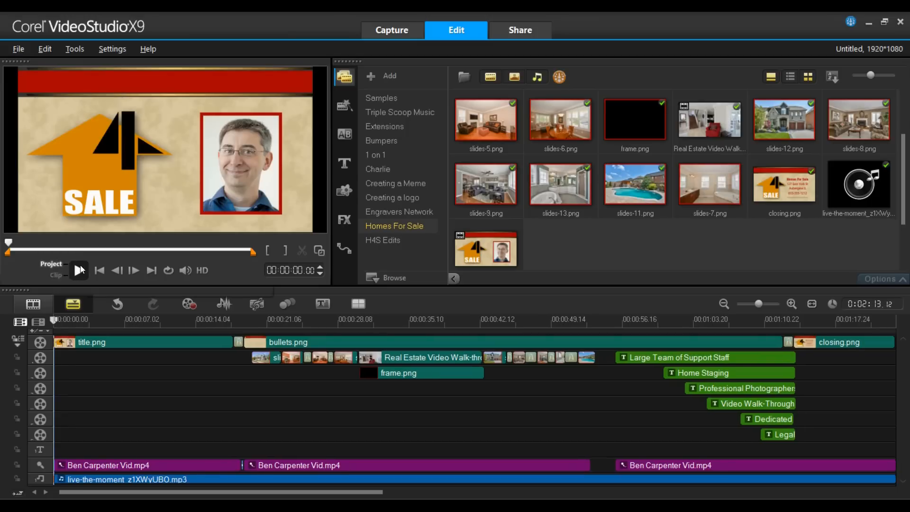
pyautogui.moveTo(79, 270)
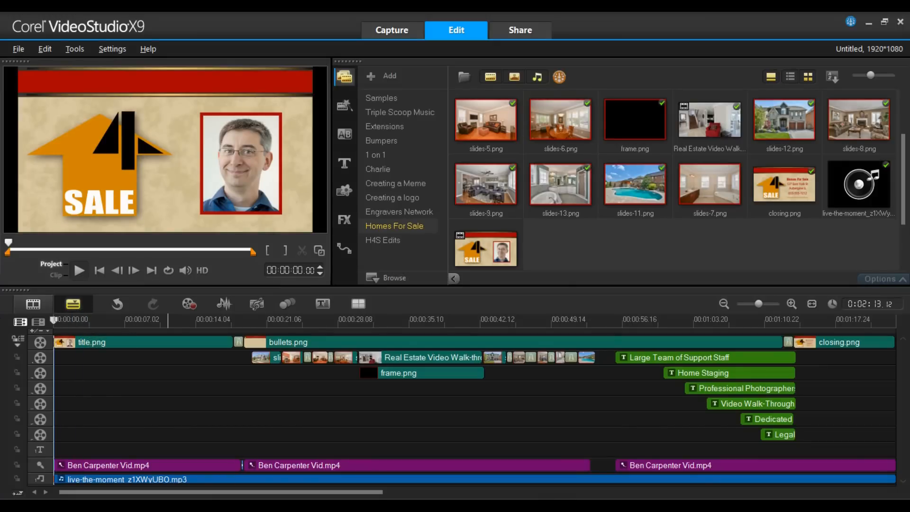
pyautogui.click(539, 480)
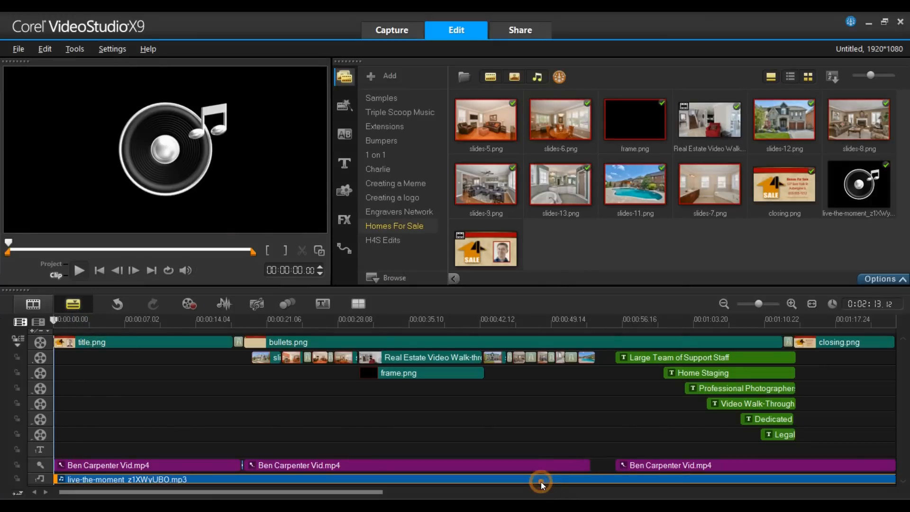
pyautogui.rightClick(539, 480)
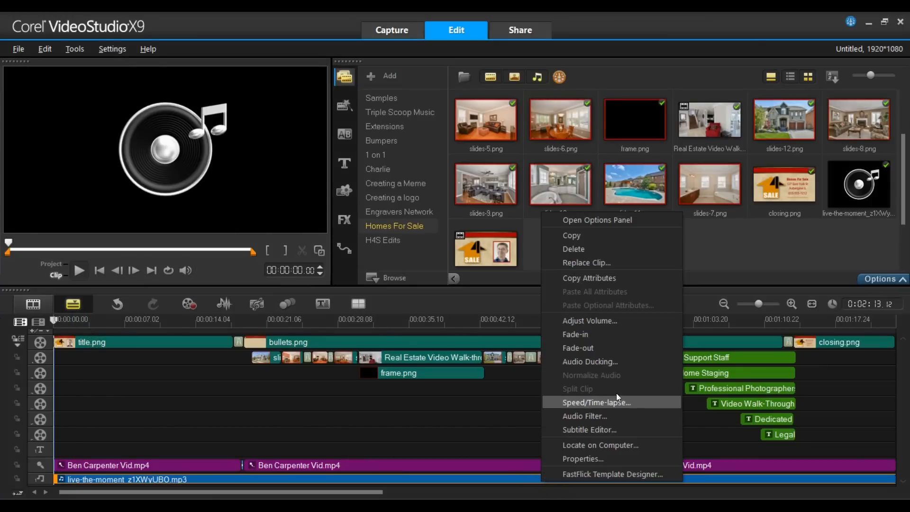
pyautogui.click(590, 361)
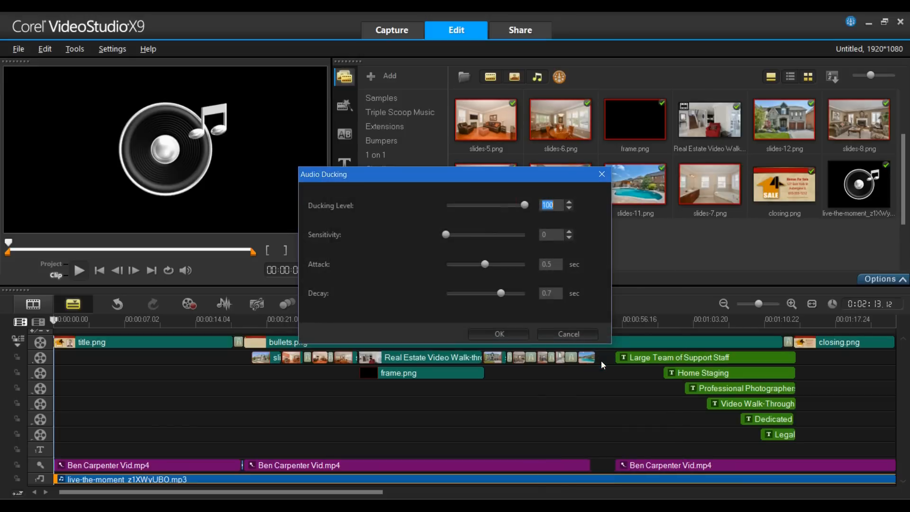
pyautogui.moveTo(610, 372)
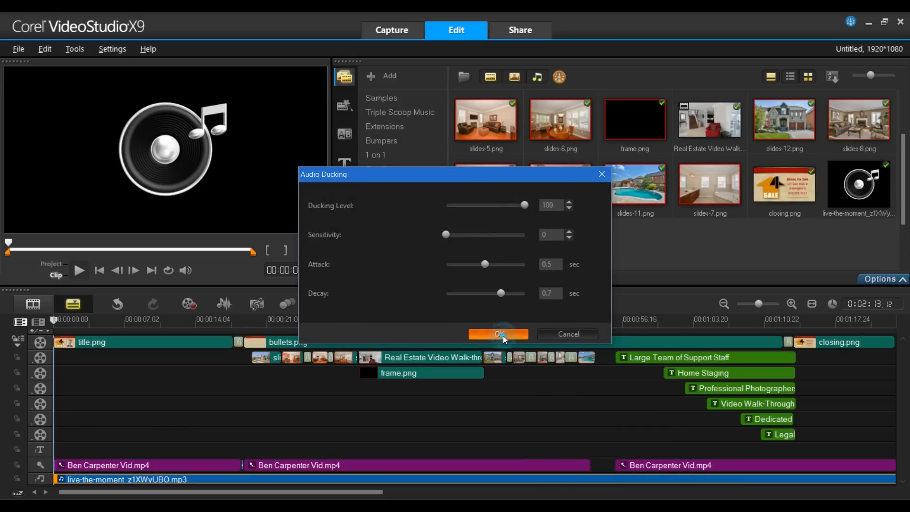
pyautogui.click(498, 334)
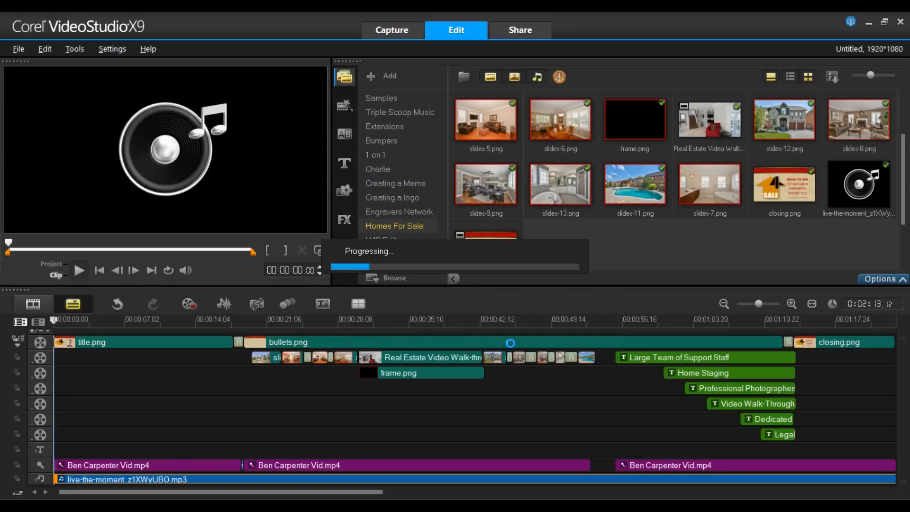